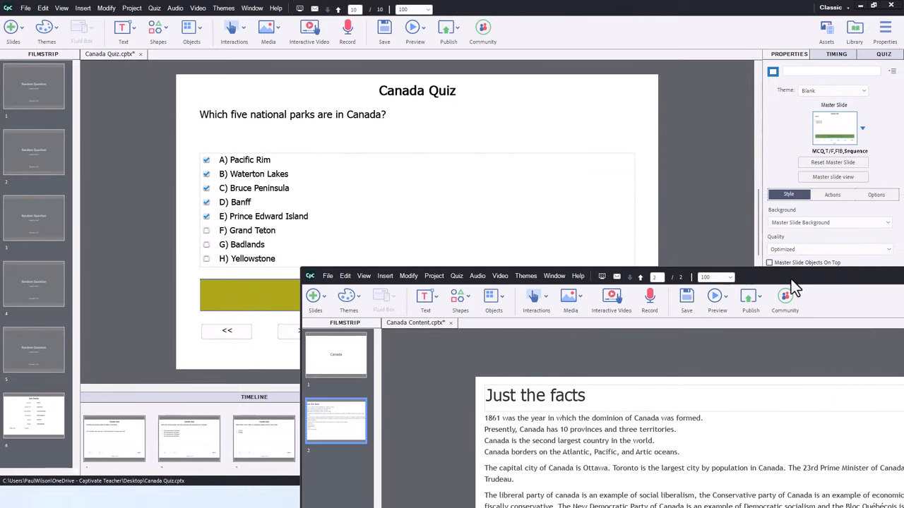
pyautogui.moveTo(49, 96)
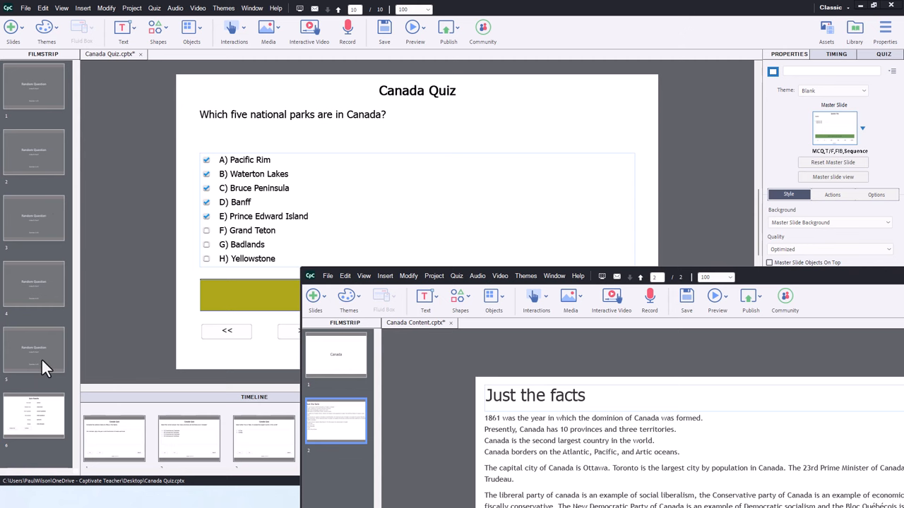
pyautogui.moveTo(45, 276)
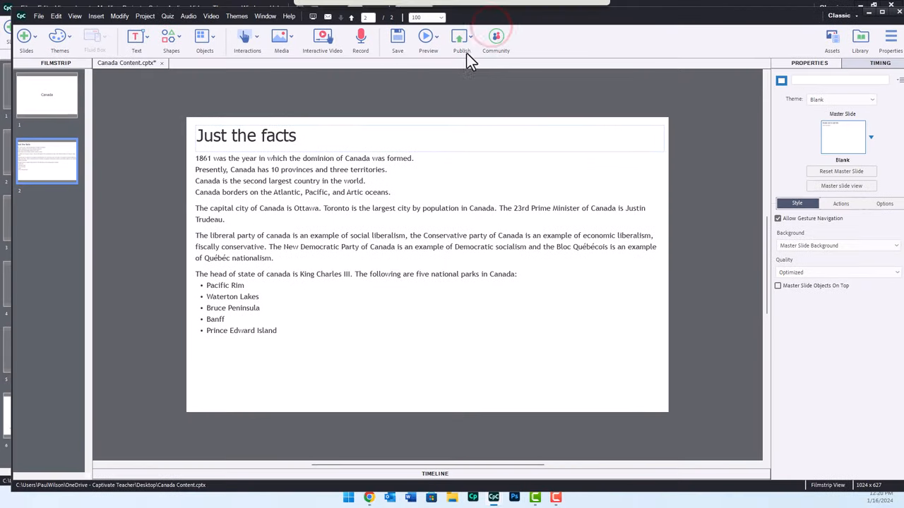
# Step: Reach the quiz reporting preferences from the Publish to Computer settings for Canada Content
pyautogui.click(460, 39)
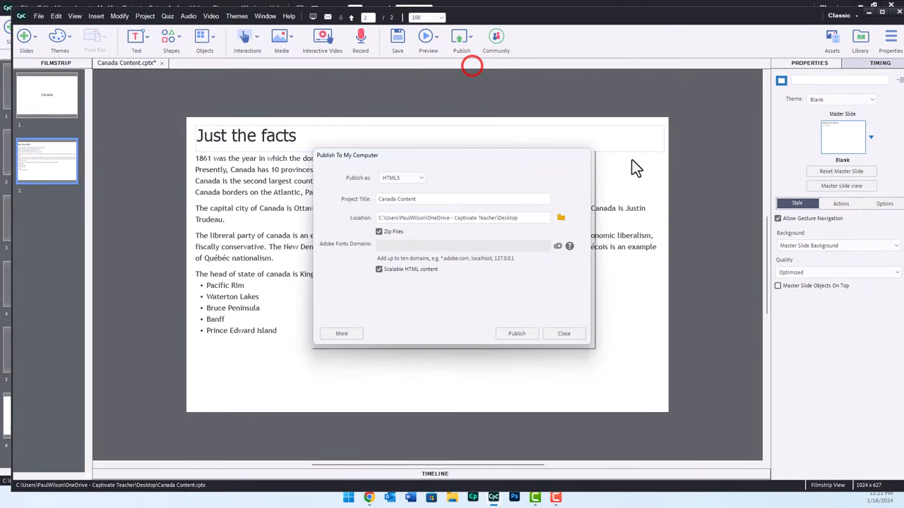
pyautogui.moveTo(427, 213)
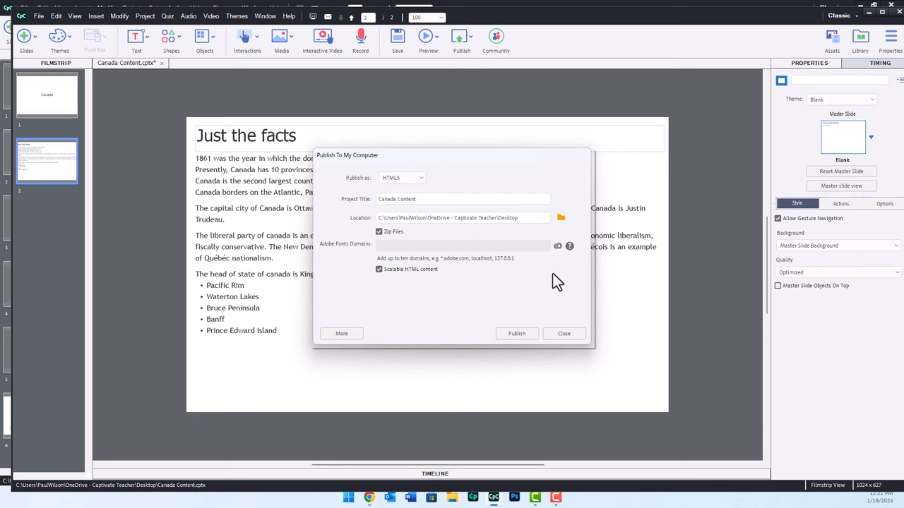
pyautogui.moveTo(526, 273)
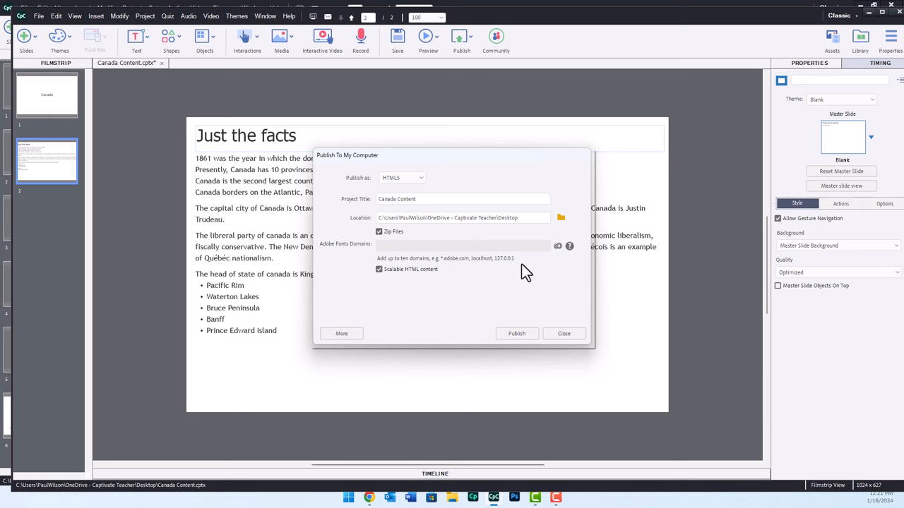
pyautogui.click(342, 333)
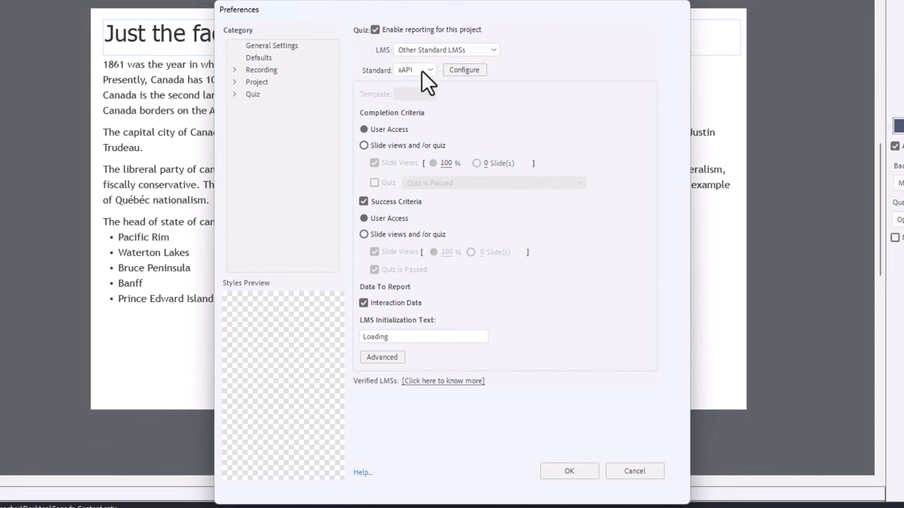
# Step: Keep xAPI, base completion and success on slide views, drop Quiz is Passed, and confirm
pyautogui.click(415, 69)
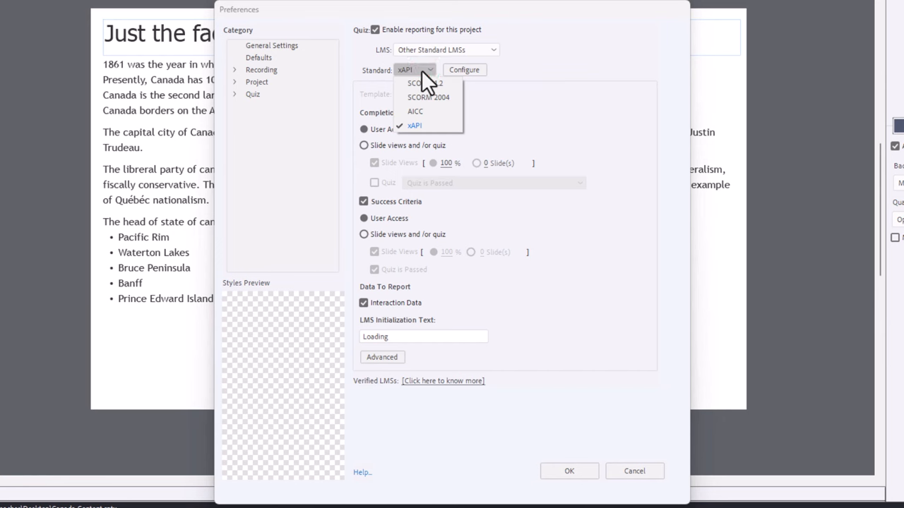
pyautogui.moveTo(449, 98)
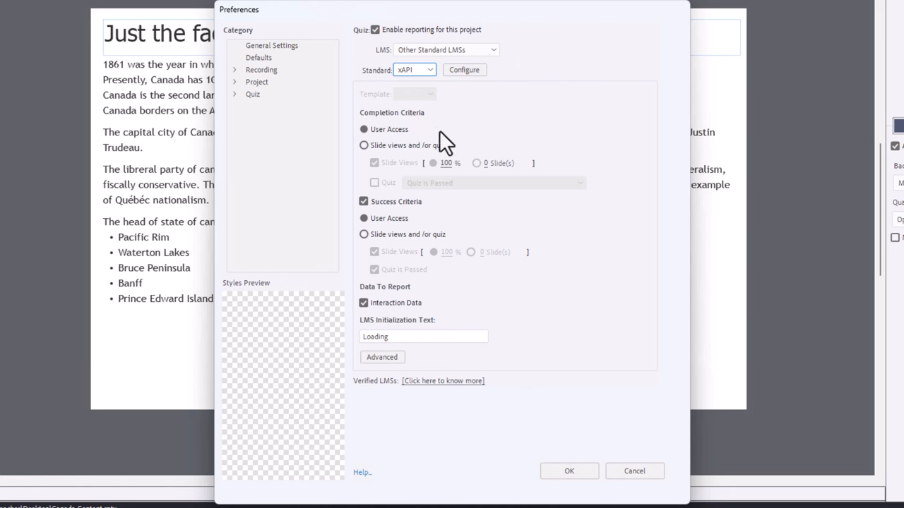
pyautogui.click(364, 144)
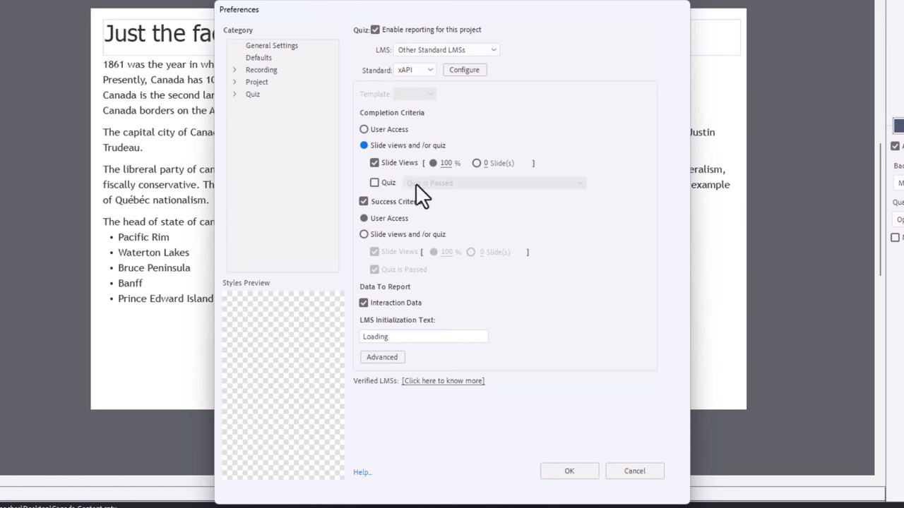
pyautogui.moveTo(455, 257)
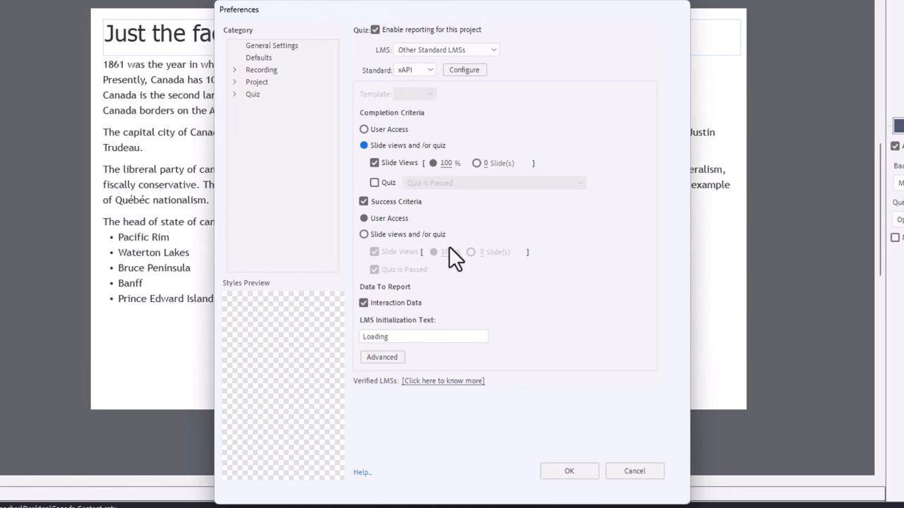
pyautogui.click(365, 234)
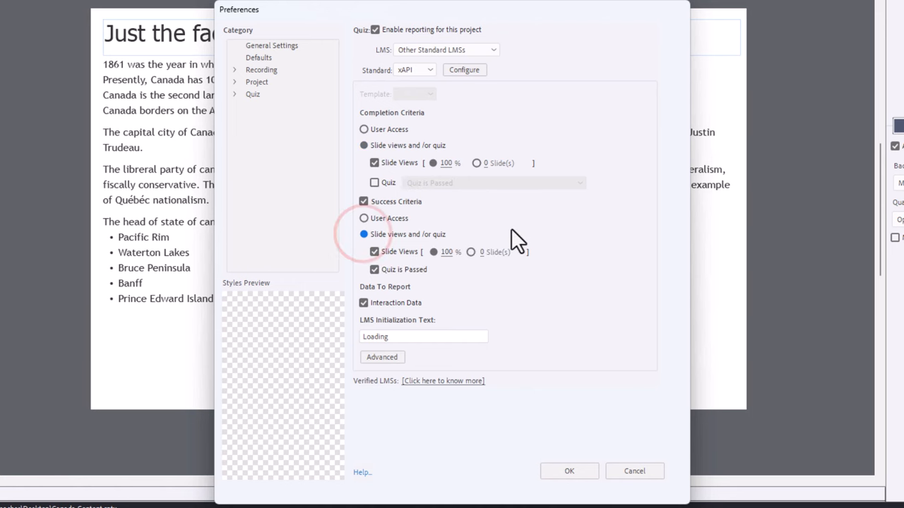
pyautogui.click(374, 269)
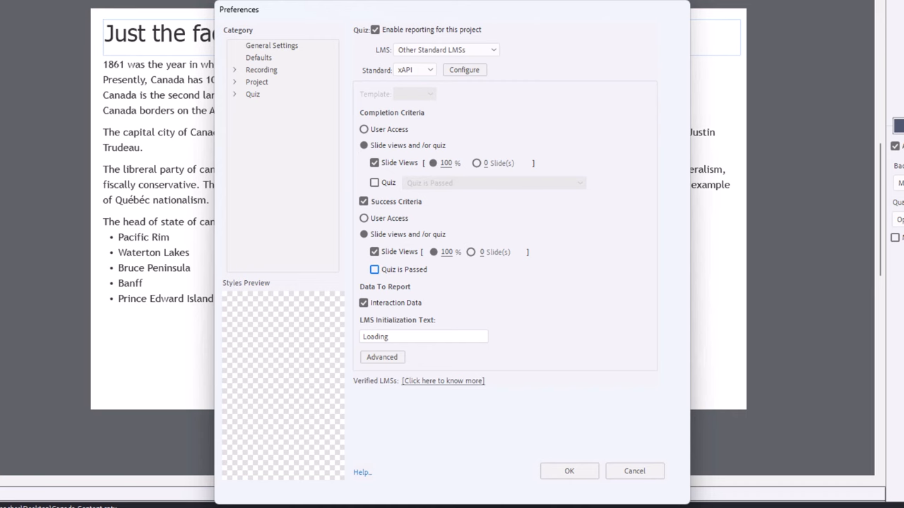
pyautogui.moveTo(576, 308)
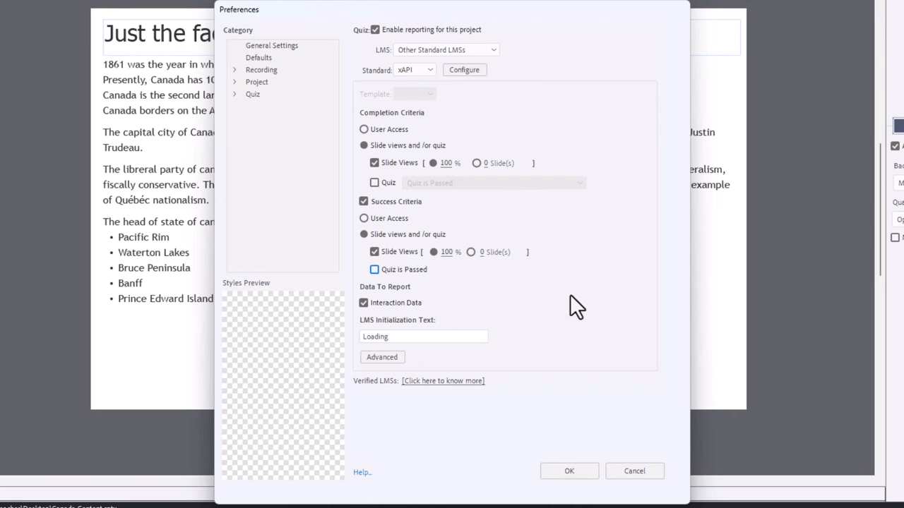
pyautogui.click(569, 472)
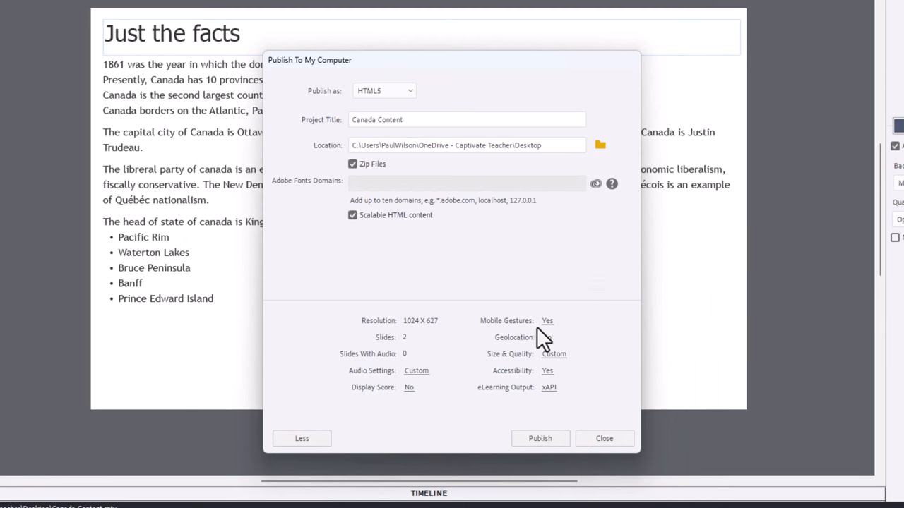
# Step: Publish Canada Content as zipped HTML5 to the desktop and acknowledge the success message
pyautogui.click(548, 336)
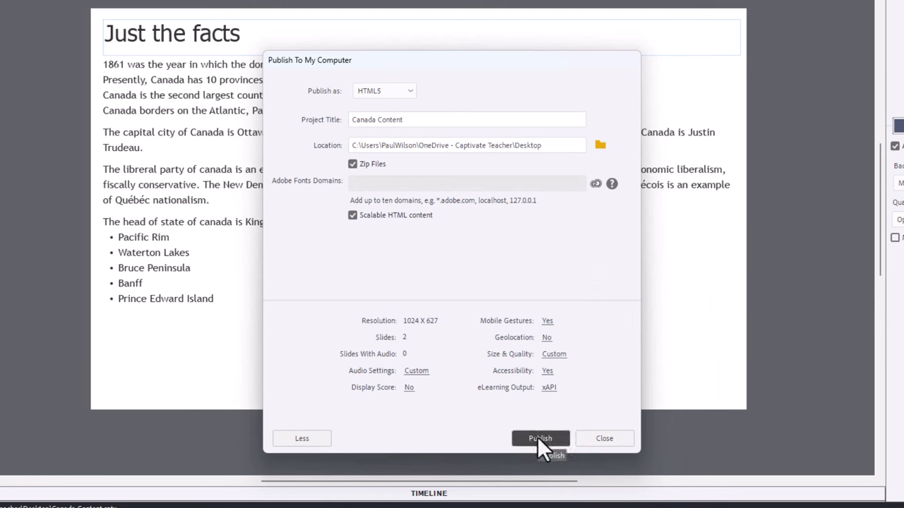
pyautogui.click(539, 437)
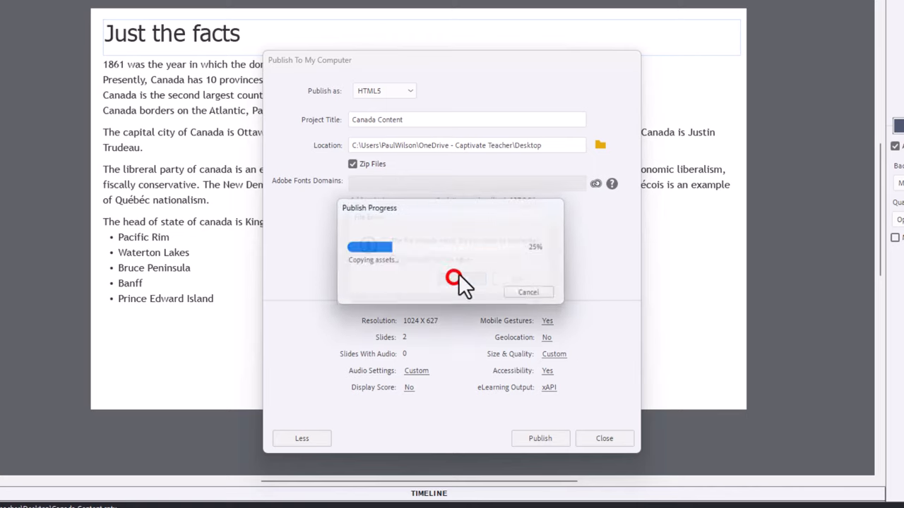
pyautogui.click(528, 291)
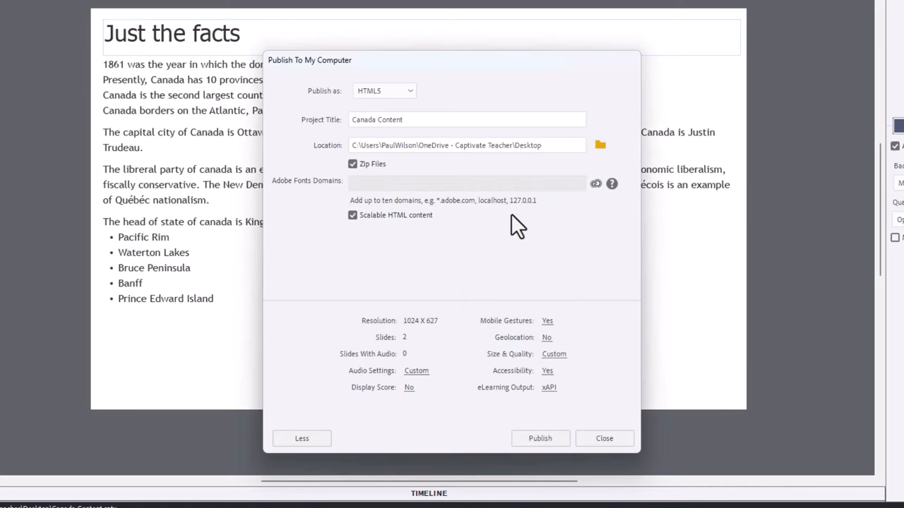
pyautogui.click(540, 438)
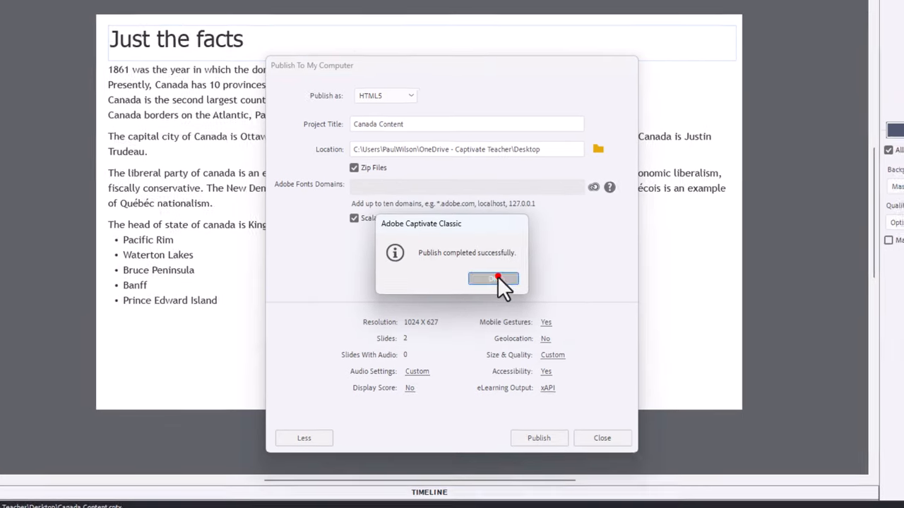
pyautogui.click(492, 278)
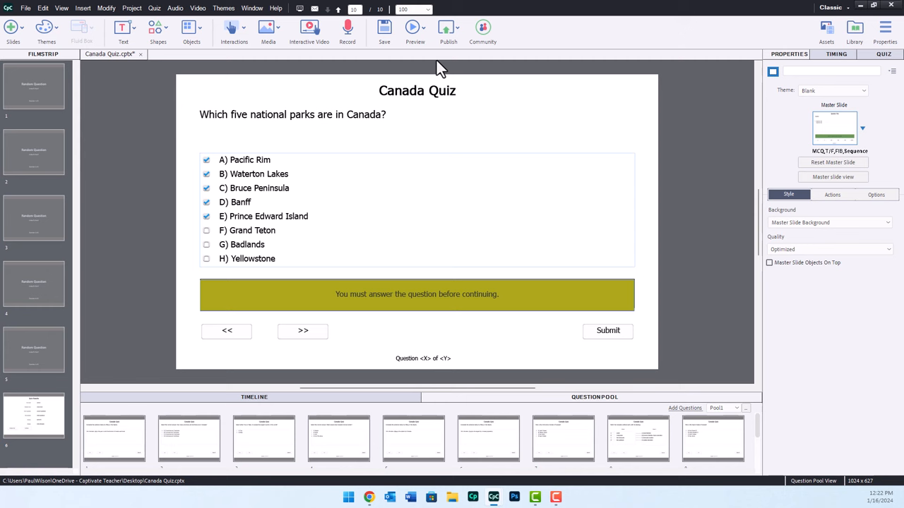
# Step: Reach the Canada Quiz reporting preferences from Publish to Computer
pyautogui.click(449, 28)
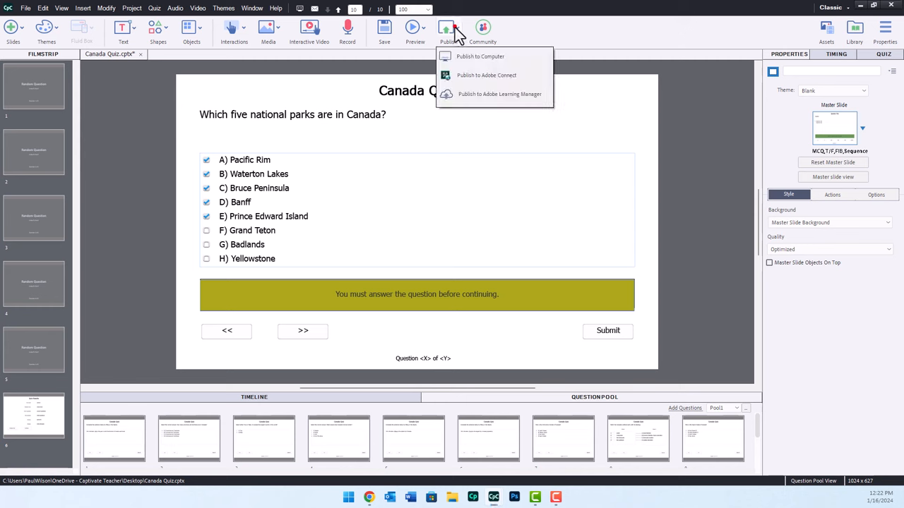
pyautogui.click(480, 57)
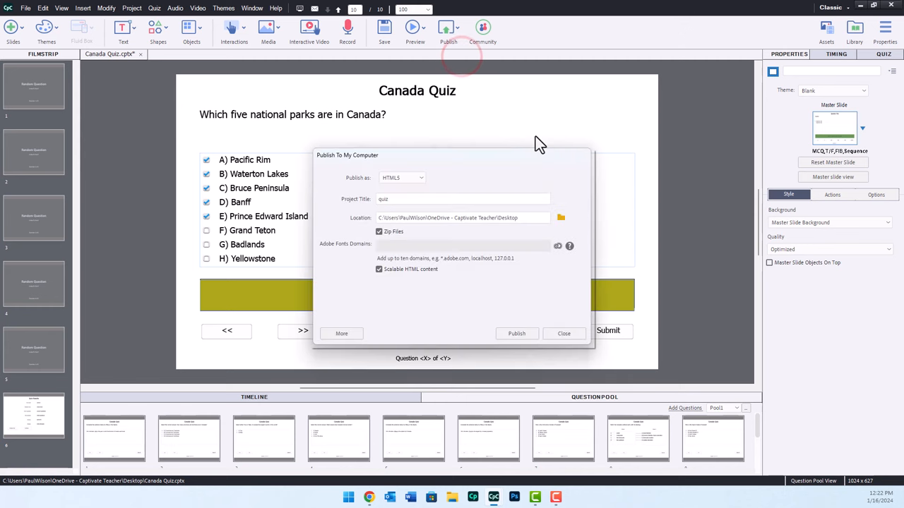
pyautogui.click(342, 333)
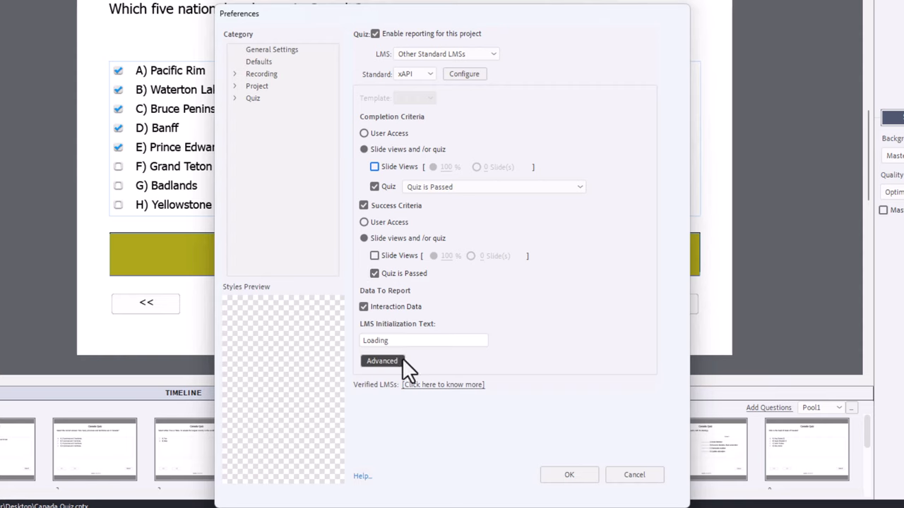
# Step: Enable Never Send Resume Data in the advanced LMS settings and confirm
pyautogui.click(381, 361)
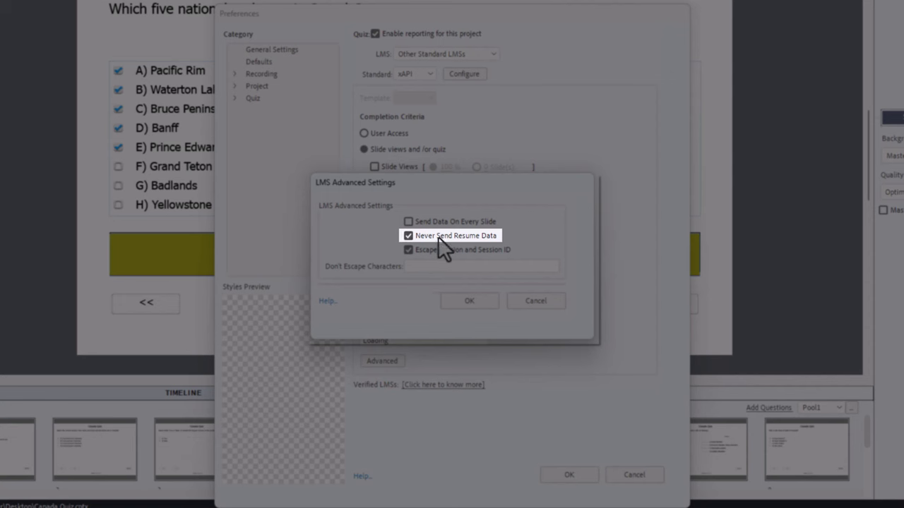
pyautogui.moveTo(501, 254)
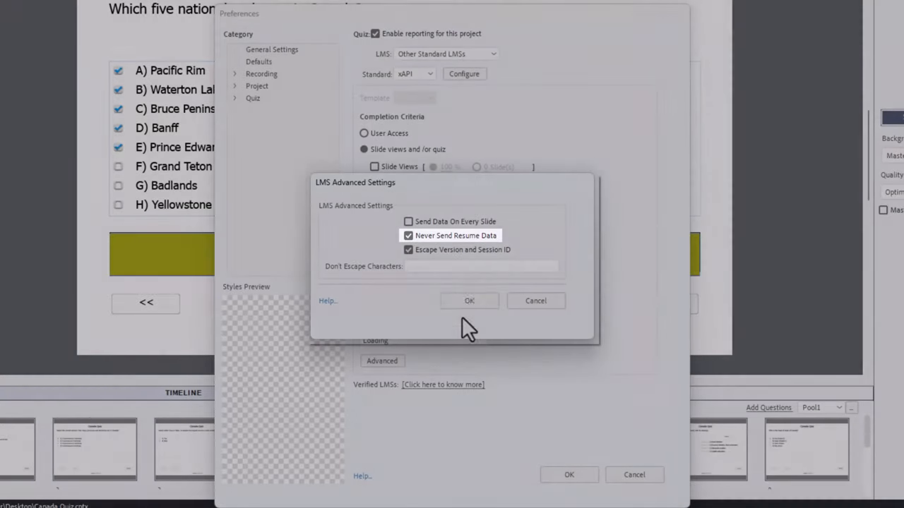
pyautogui.click(469, 299)
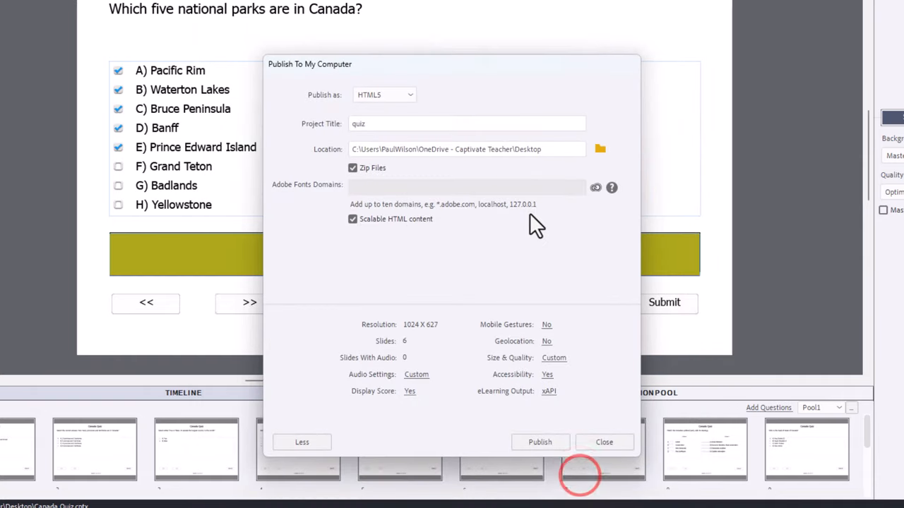
# Step: Publish Canada Quiz as zipped HTML5 with xAPI and acknowledge the success message
pyautogui.click(539, 442)
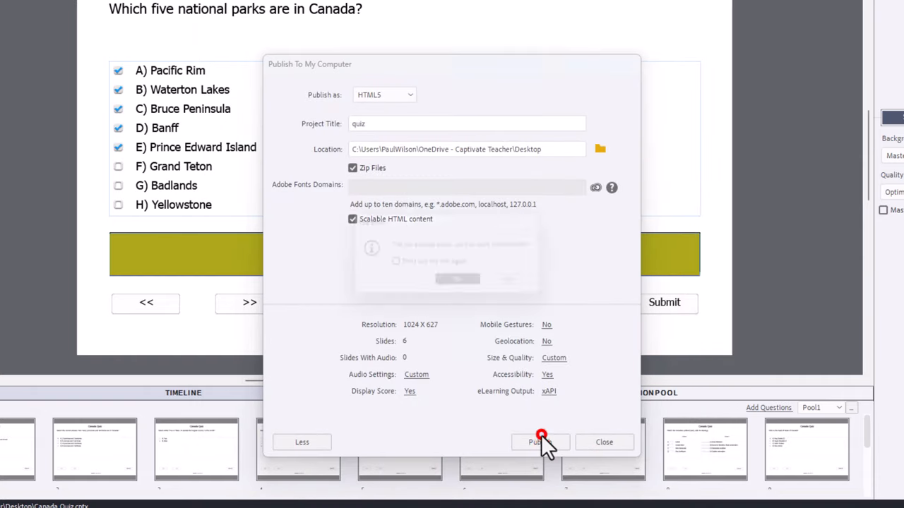
pyautogui.click(540, 442)
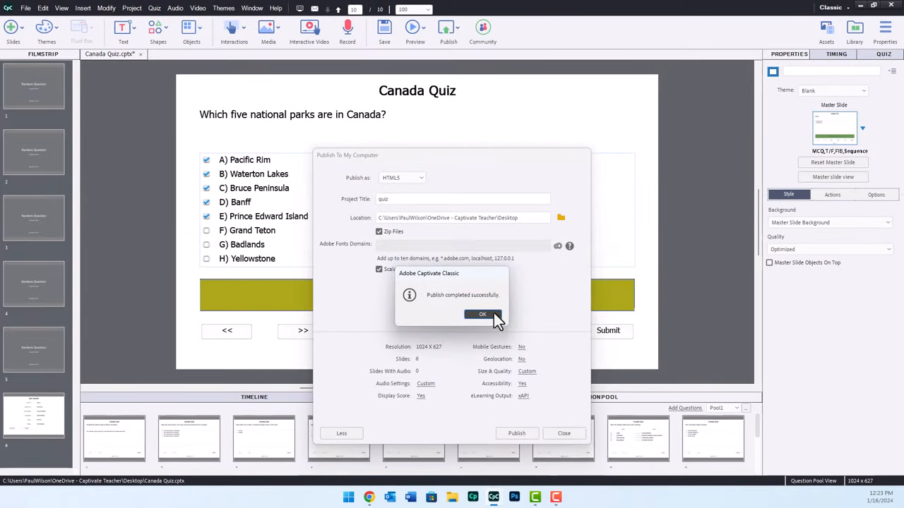
pyautogui.click(483, 313)
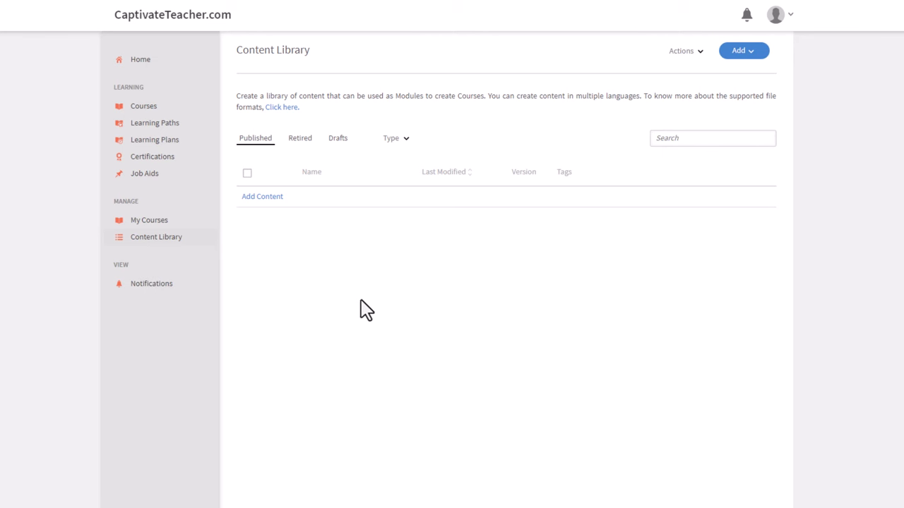
pyautogui.moveTo(440, 314)
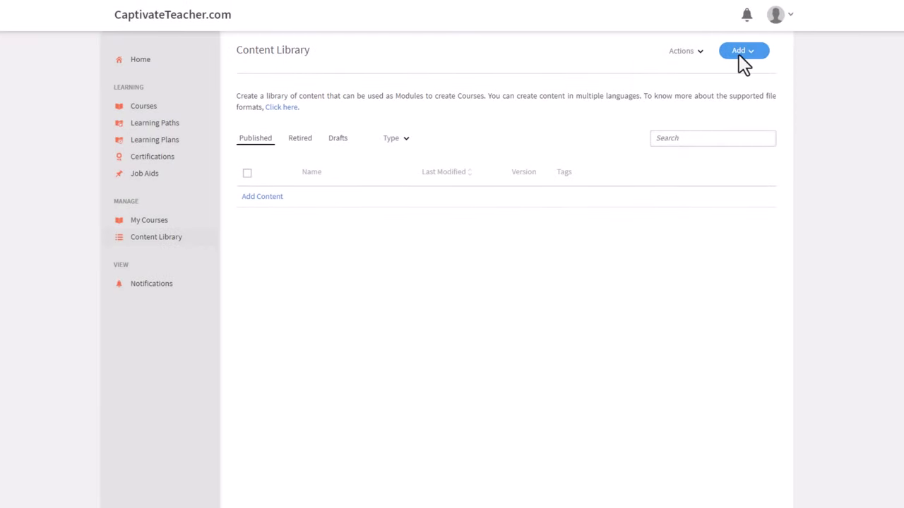
# Step: Start adding a new Content item from the Content Library's Add menu
pyautogui.click(742, 51)
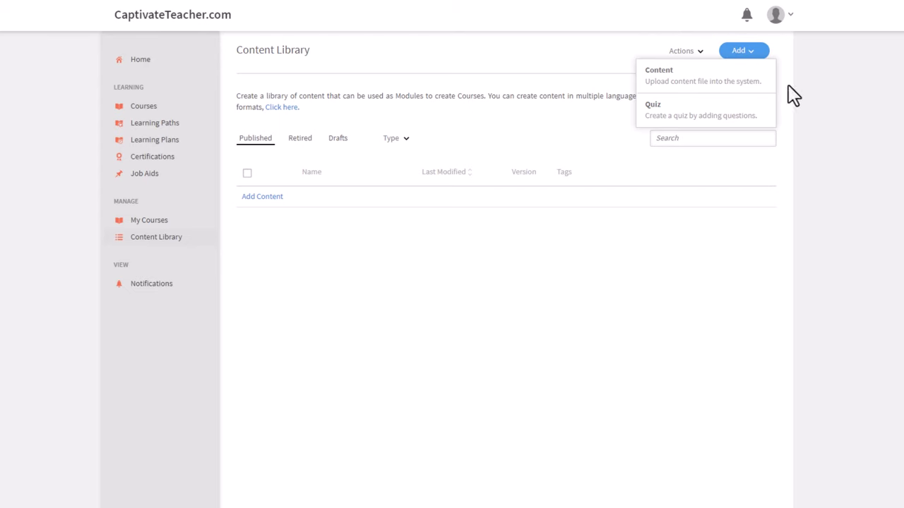
pyautogui.click(658, 75)
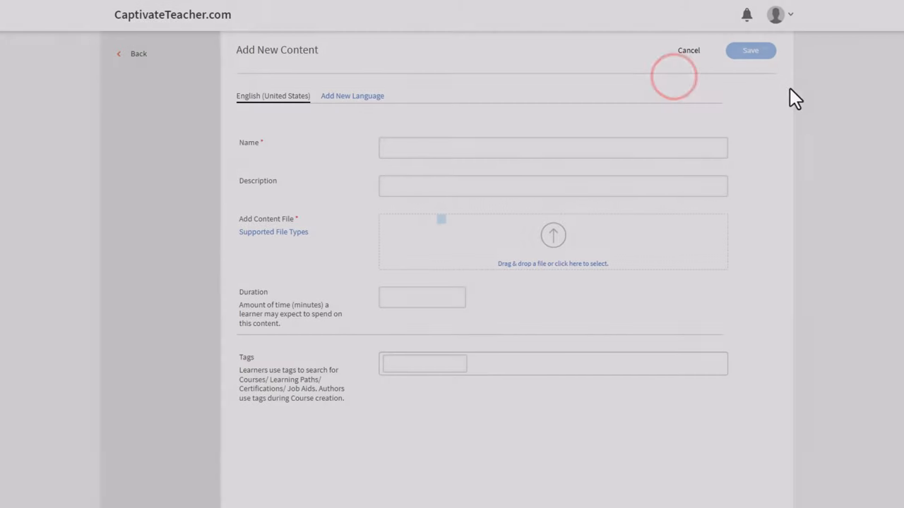
# Step: Name the content 'Canada Course', upload Canada Content.zip, and save it
pyautogui.write('Canada')
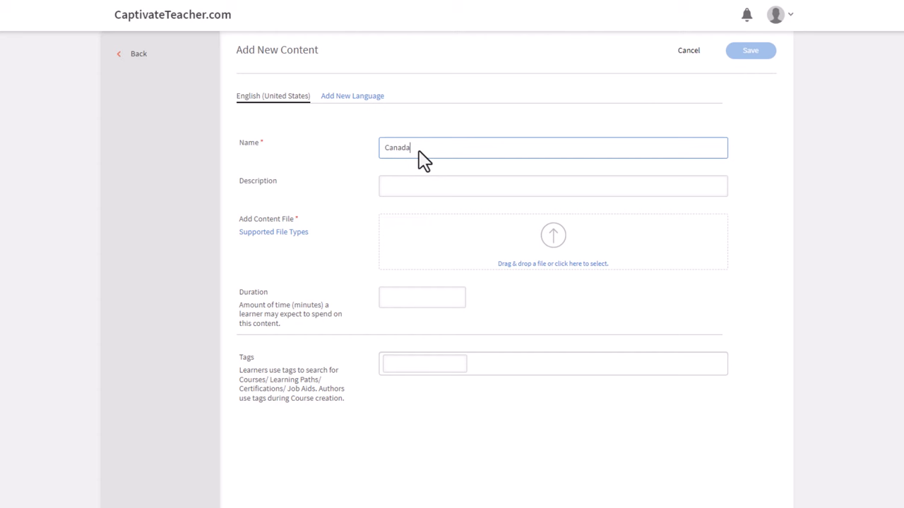
pyautogui.write('Course')
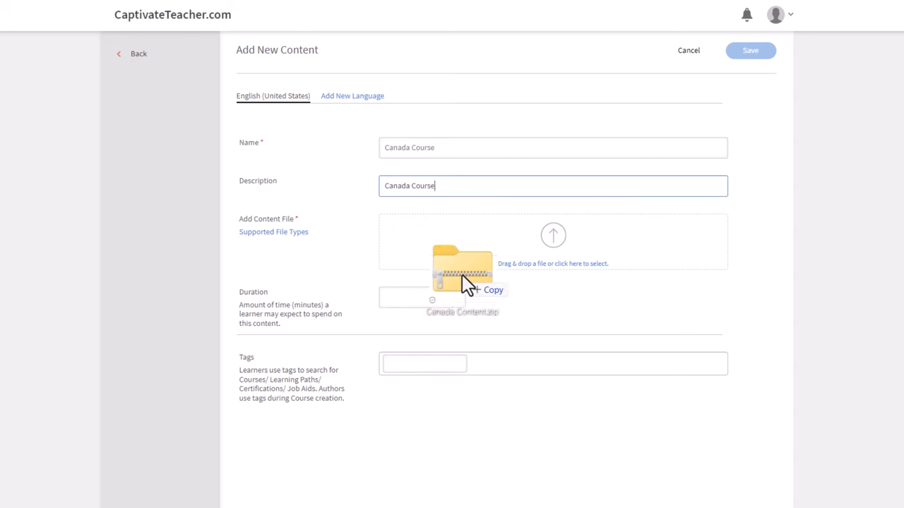
pyautogui.moveTo(463, 271); pyautogui.dragTo(553, 240)
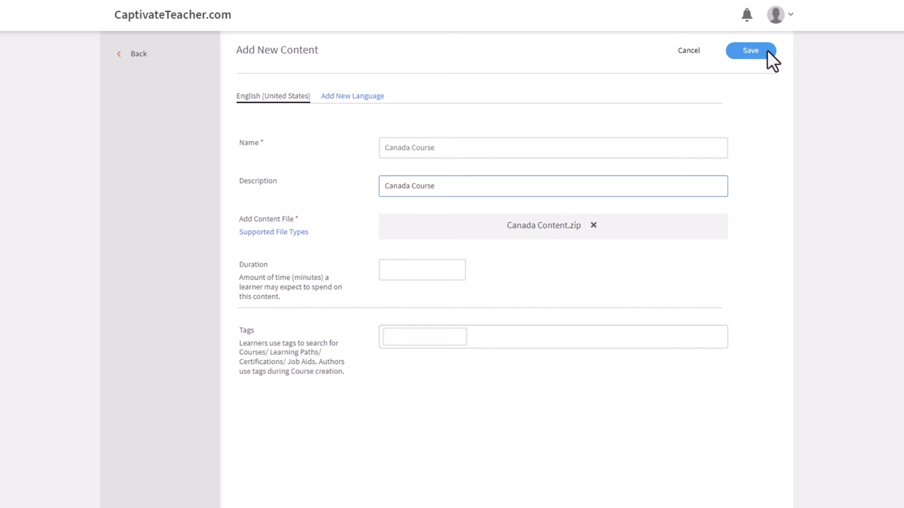
pyautogui.click(749, 51)
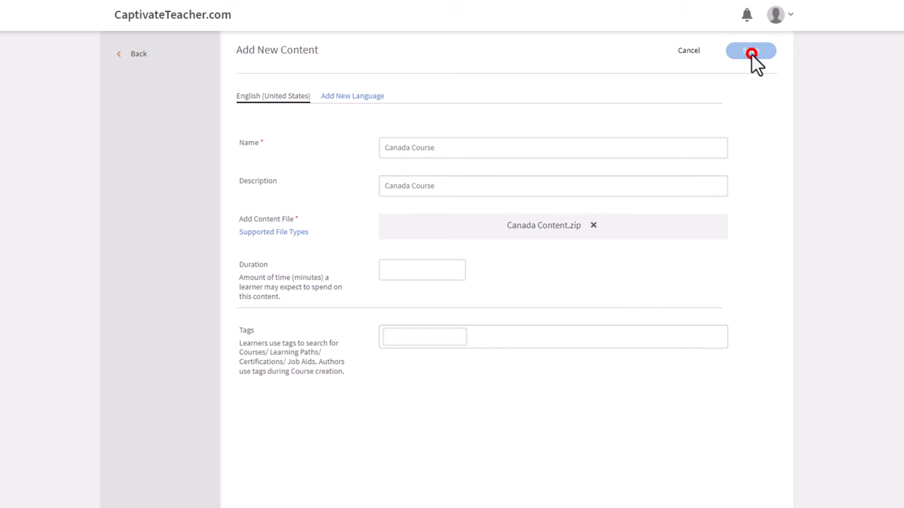
pyautogui.click(750, 51)
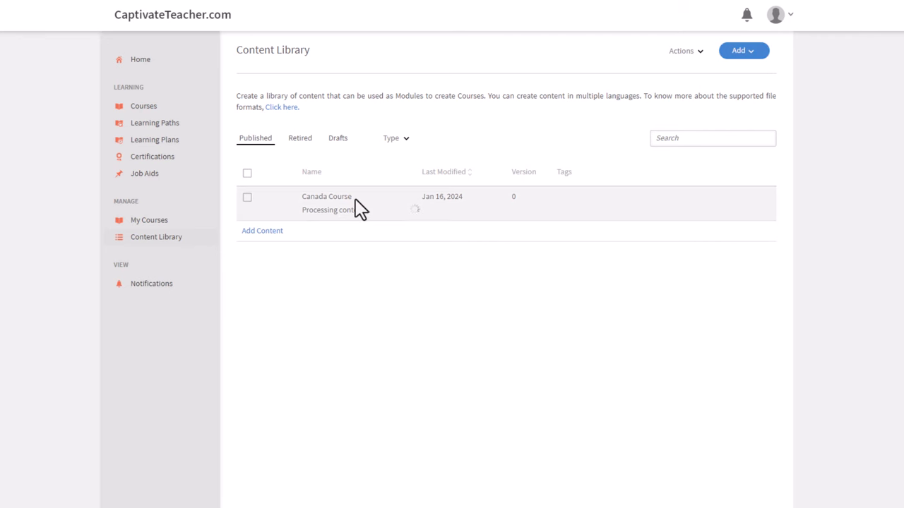
pyautogui.moveTo(737, 163)
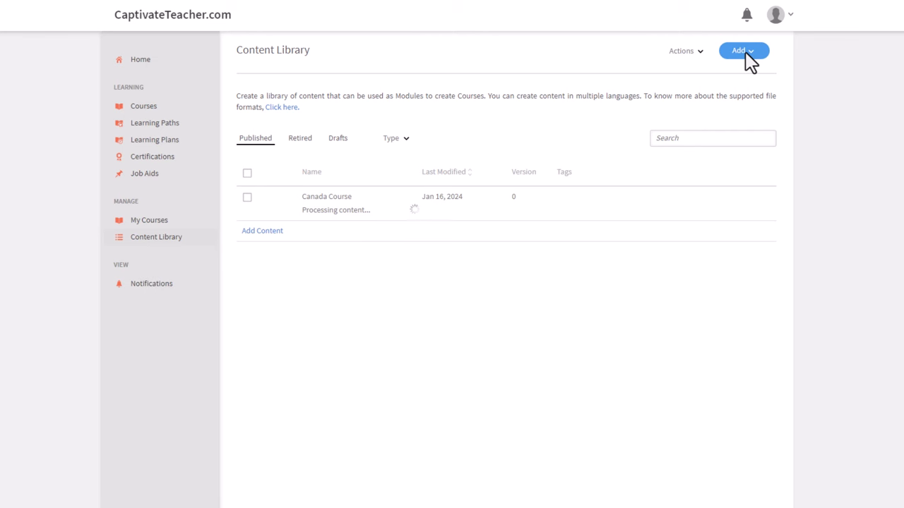
# Step: Add a second content item named 'Canada Course Quiz' from quiz.zip and save it
pyautogui.click(742, 51)
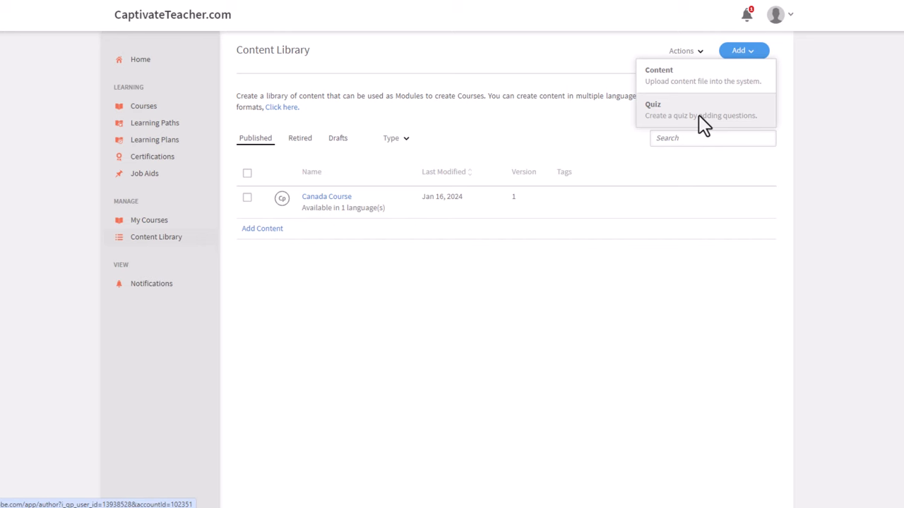
pyautogui.moveTo(678, 80)
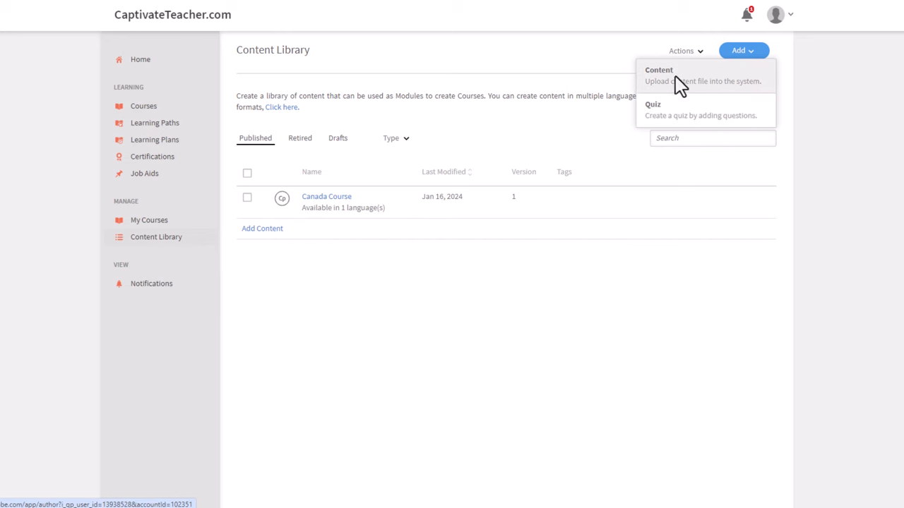
pyautogui.click(657, 75)
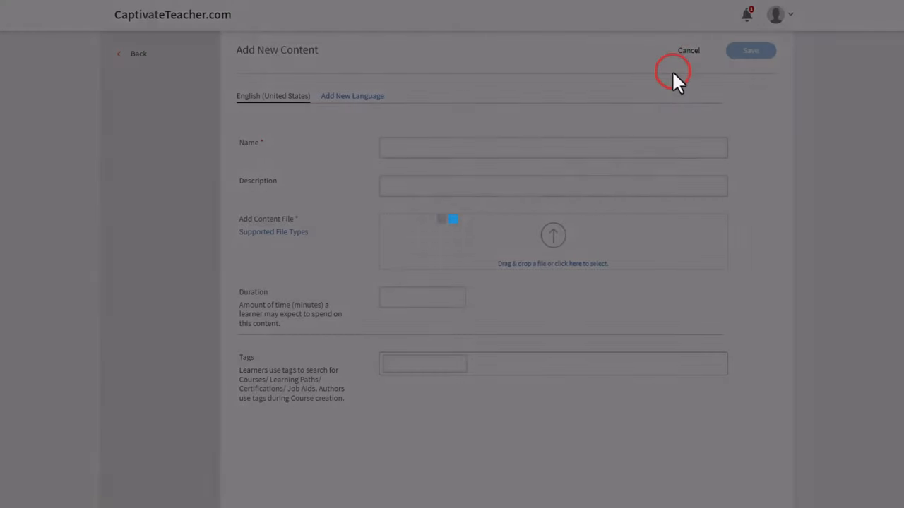
pyautogui.write('Canada Course')
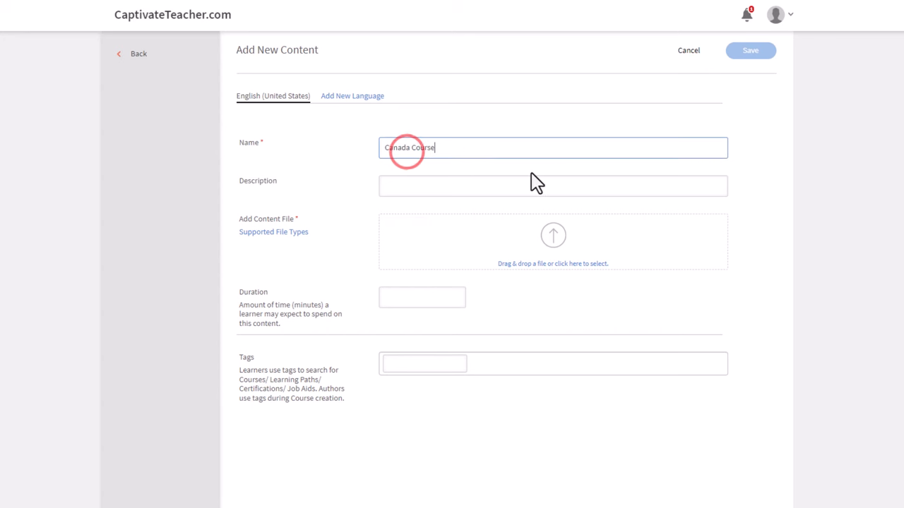
pyautogui.write('Quiz')
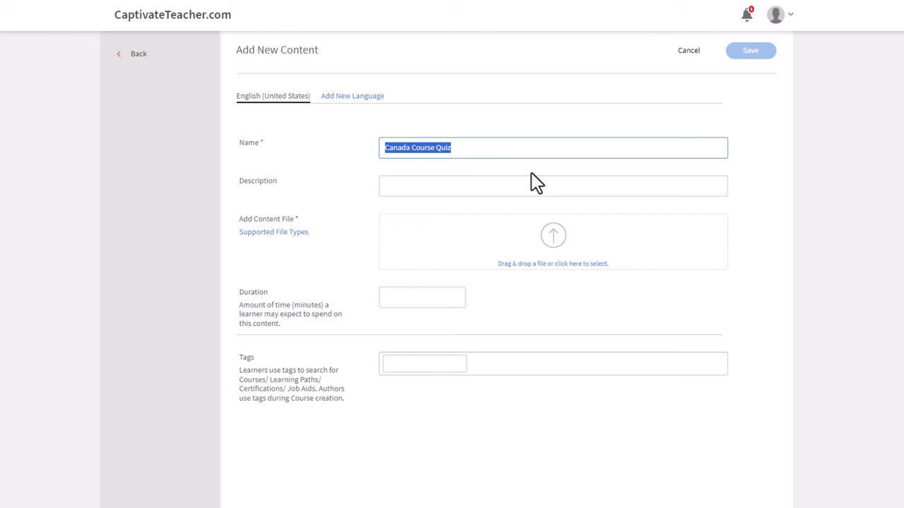
pyautogui.write('Canada Course Quiz')
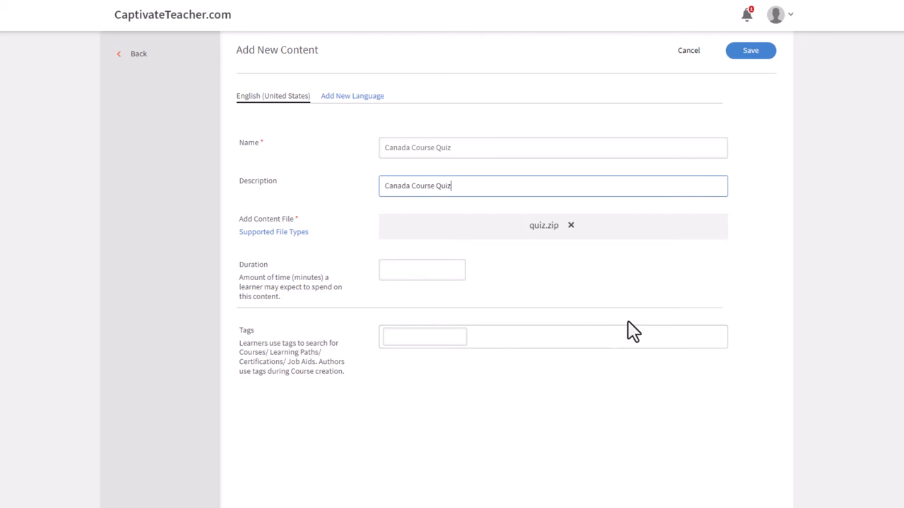
pyautogui.moveTo(739, 123)
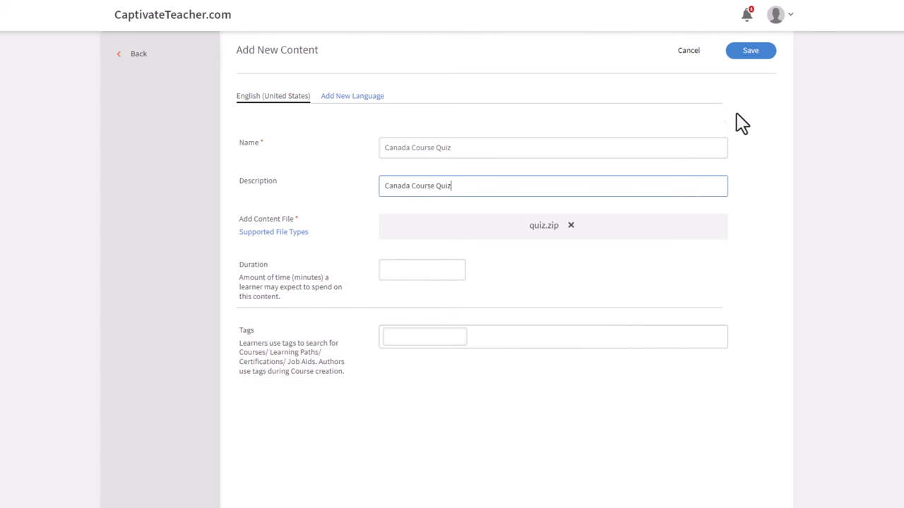
pyautogui.click(749, 51)
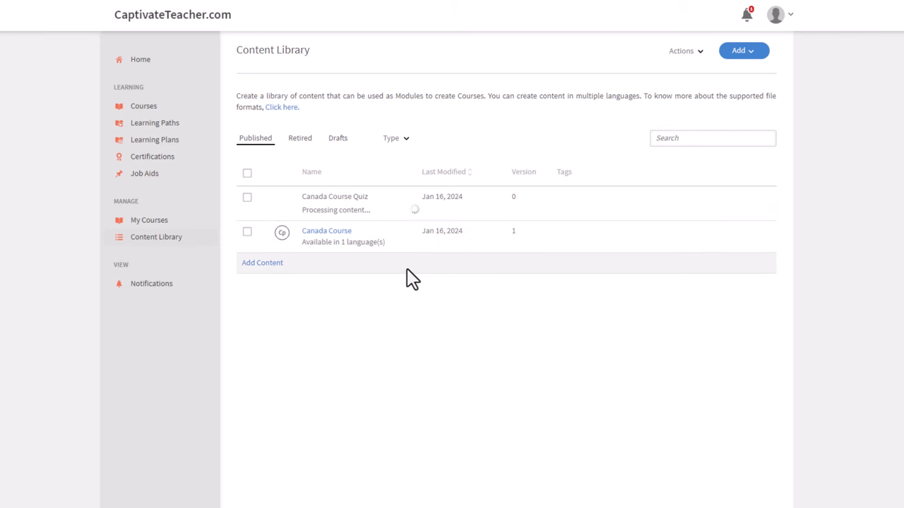
pyautogui.click(775, 14)
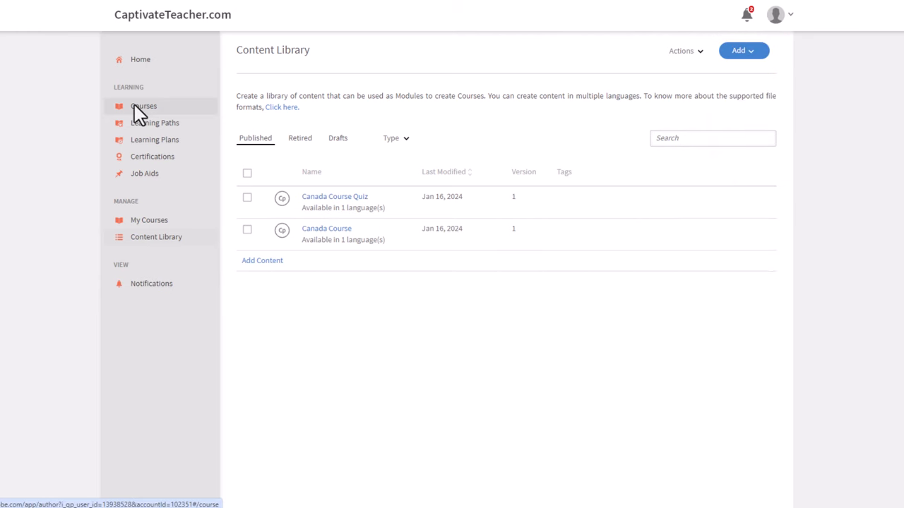
pyautogui.moveTo(144, 106)
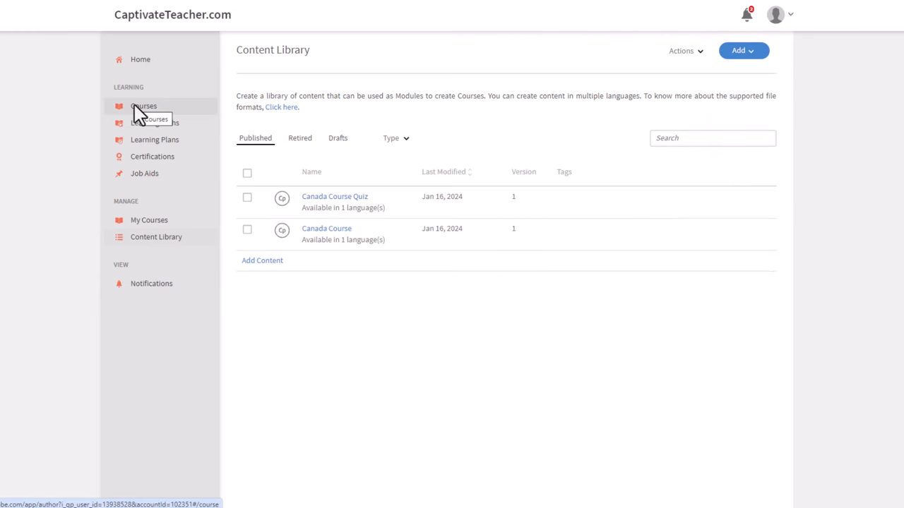
# Step: Show the Course Catalog from the Courses sidebar entry
pyautogui.click(144, 106)
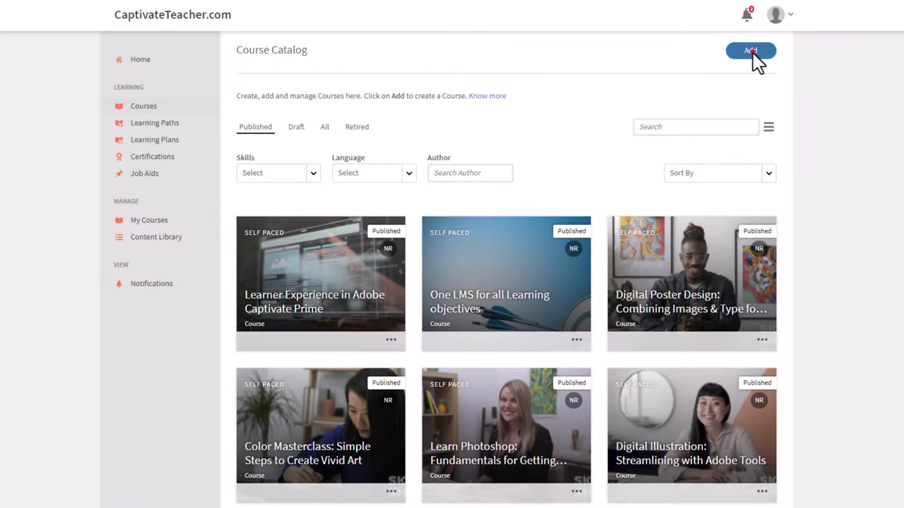
# Step: Start a new course and enter 'Canada Course' as its name, brief description and detailed overview
pyautogui.click(750, 50)
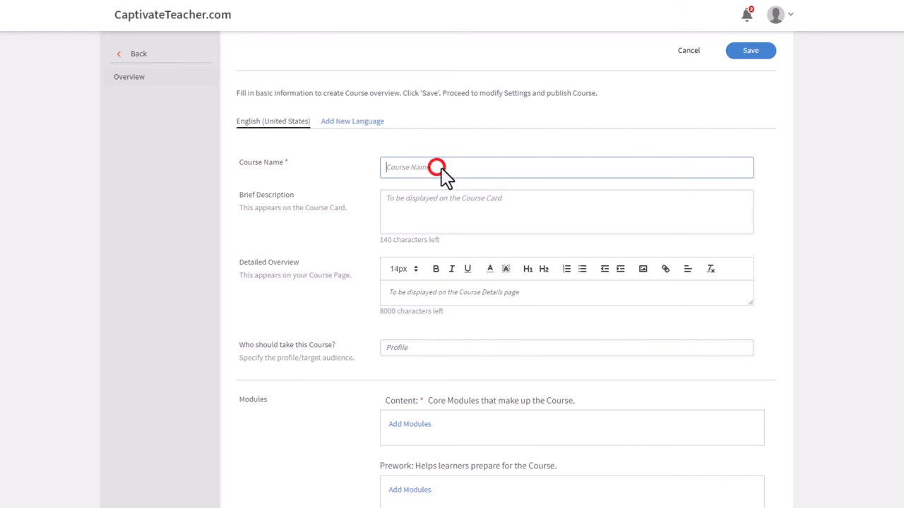
pyautogui.write('Canada Course')
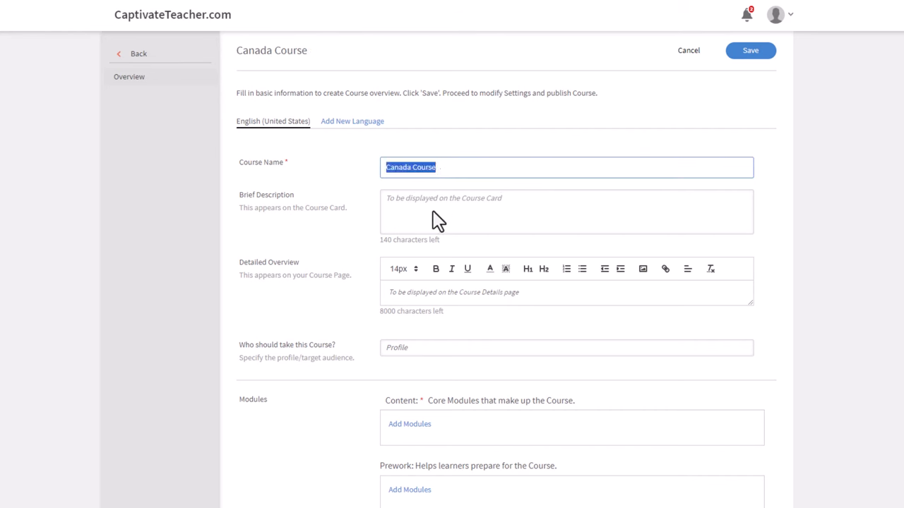
pyautogui.write('Canada Course')
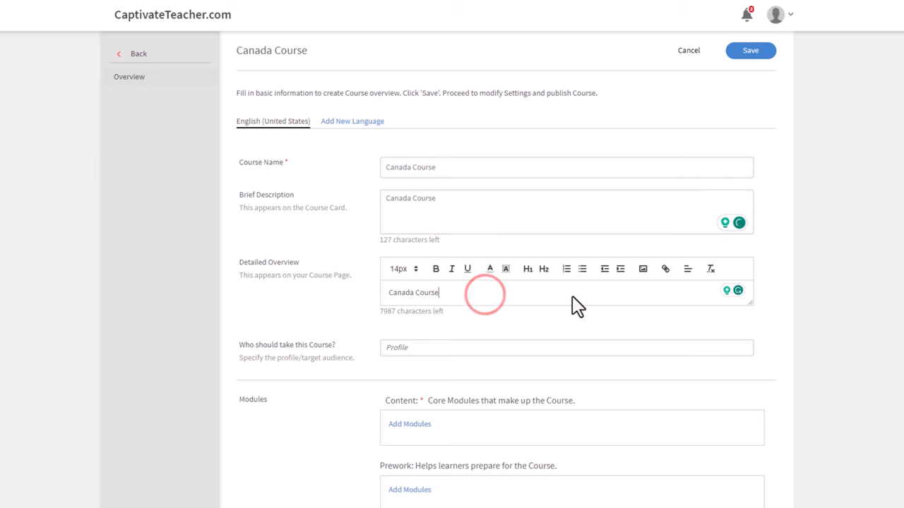
pyautogui.scroll(-3)
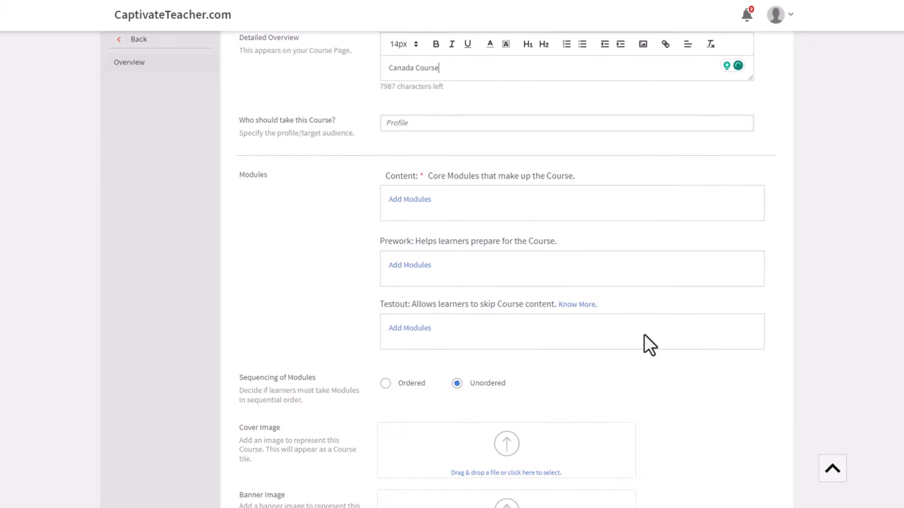
pyautogui.scroll(-3)
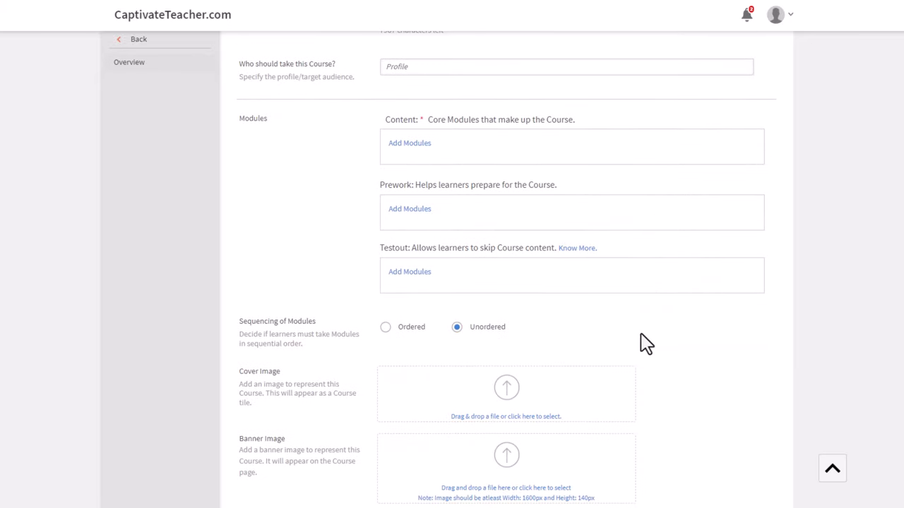
# Step: Add Canada Course as a self-paced core module and set module sequencing to Ordered
pyautogui.click(409, 142)
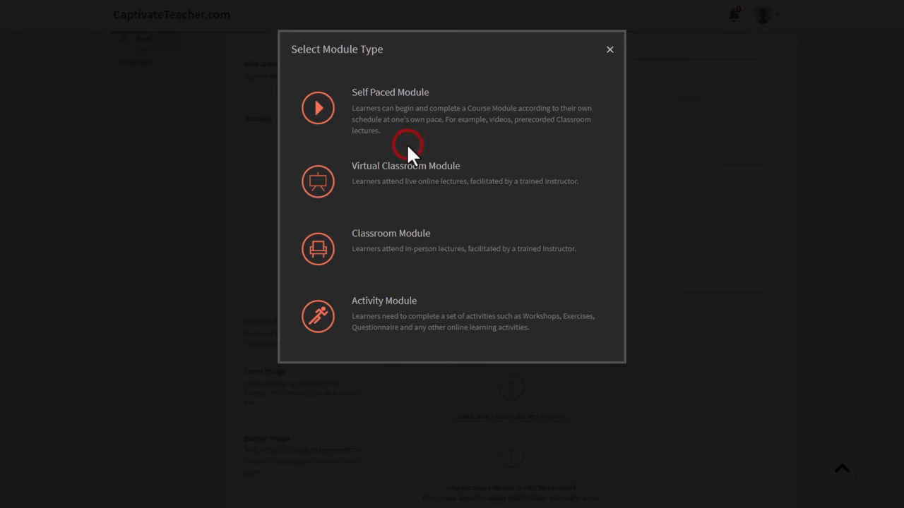
pyautogui.click(389, 106)
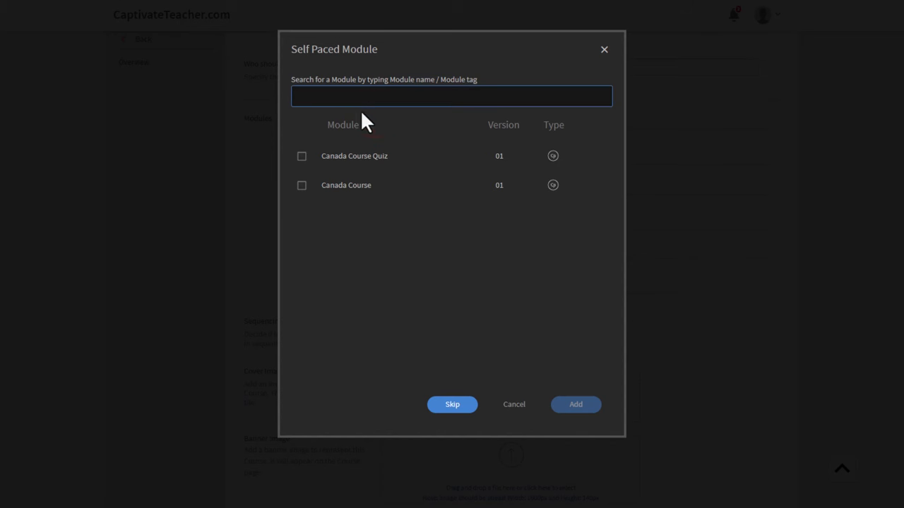
pyautogui.click(302, 185)
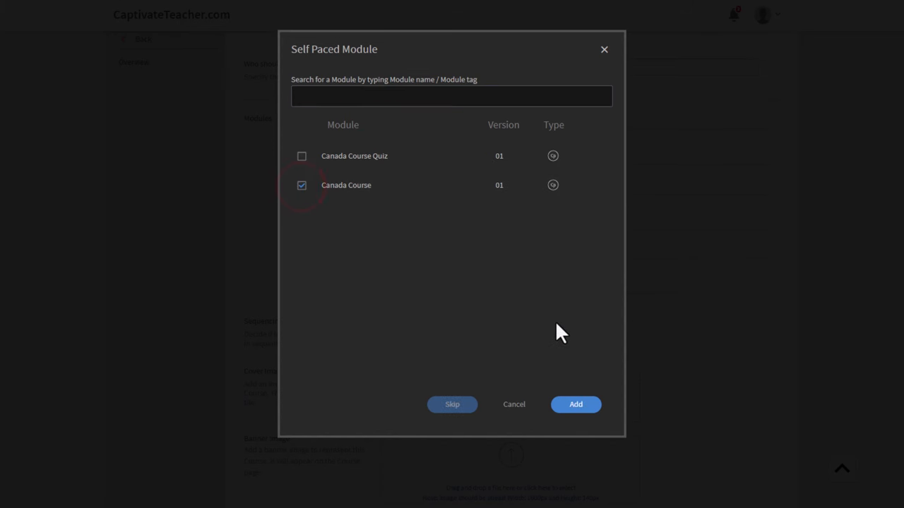
pyautogui.click(576, 404)
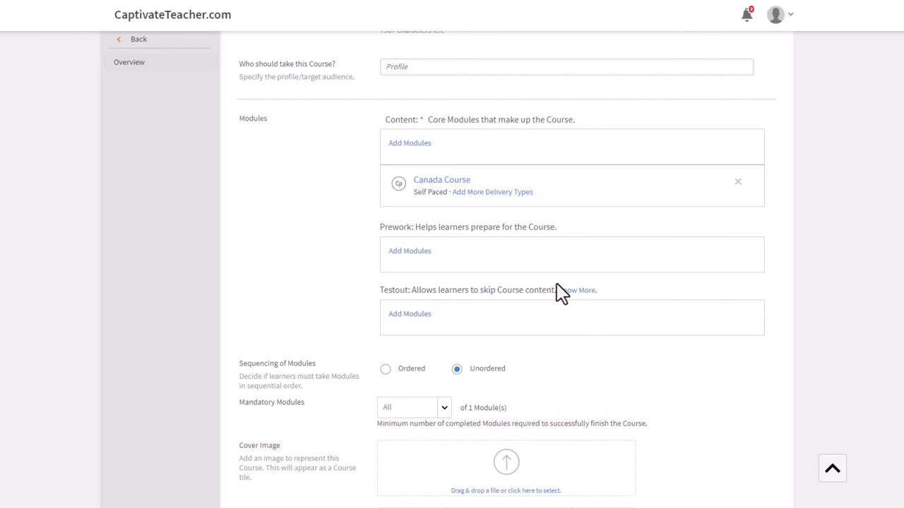
pyautogui.moveTo(515, 331)
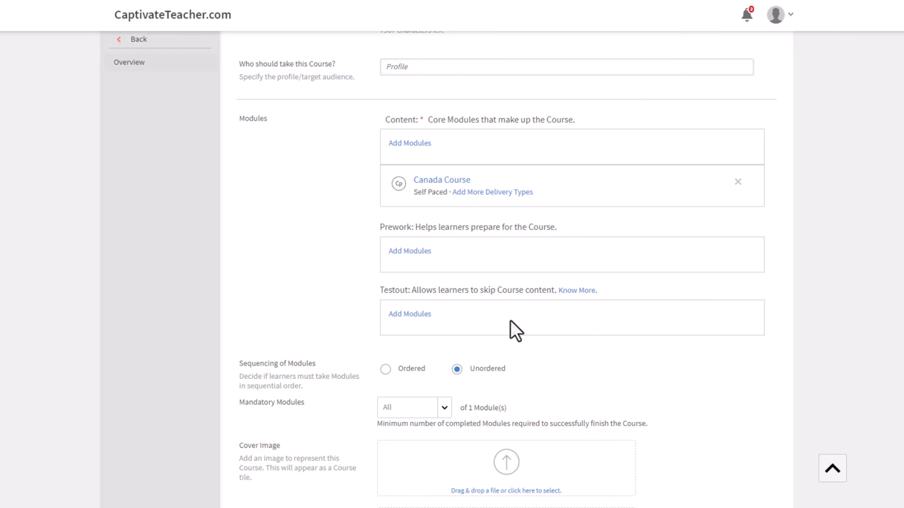
pyautogui.moveTo(775, 223)
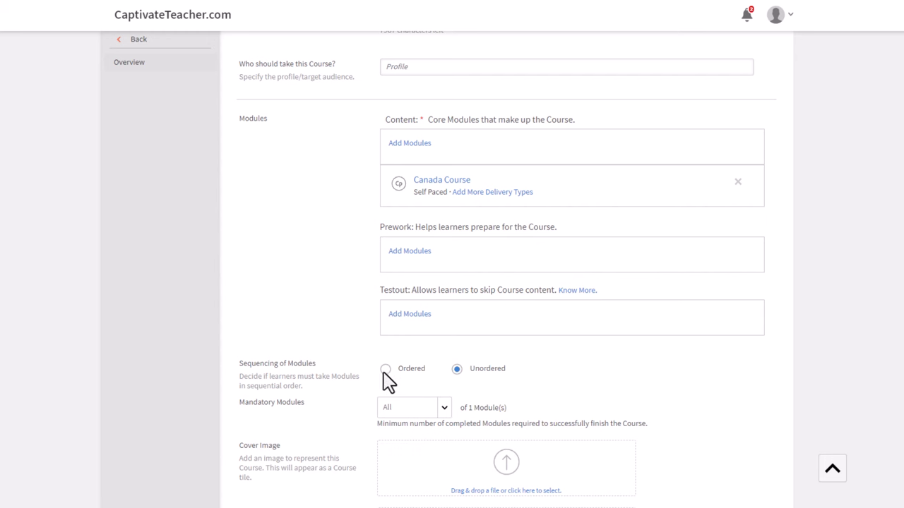
pyautogui.click(386, 369)
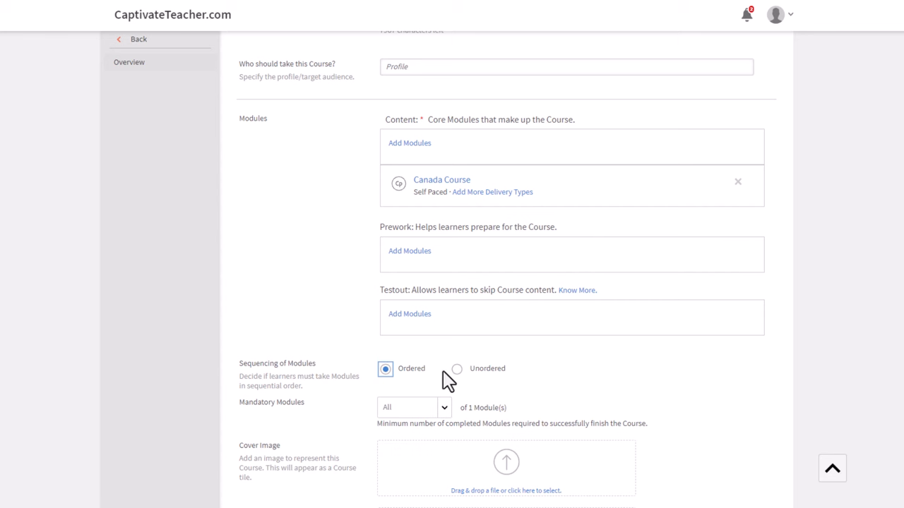
pyautogui.moveTo(404, 323)
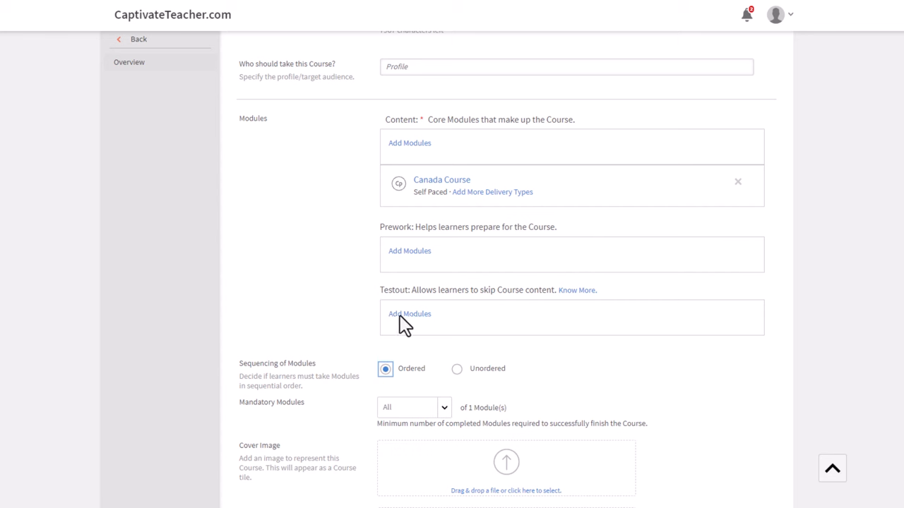
pyautogui.moveTo(464, 323)
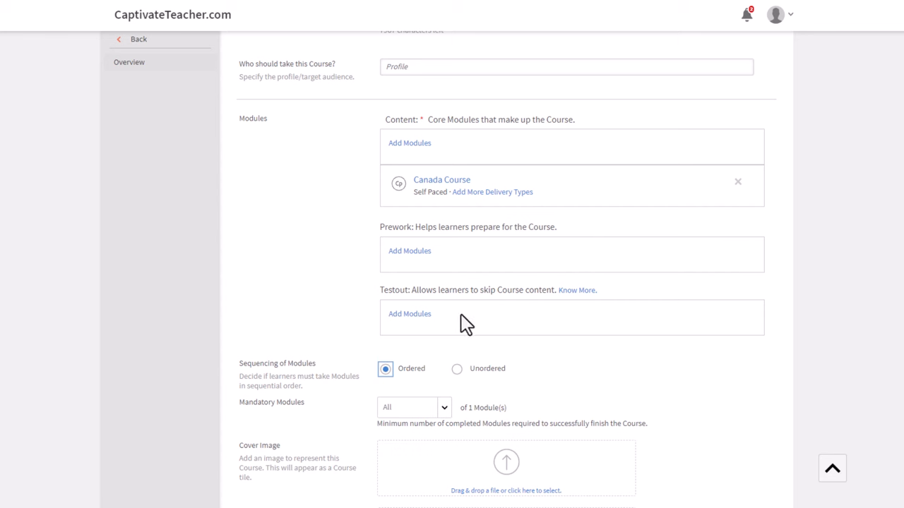
pyautogui.moveTo(418, 327)
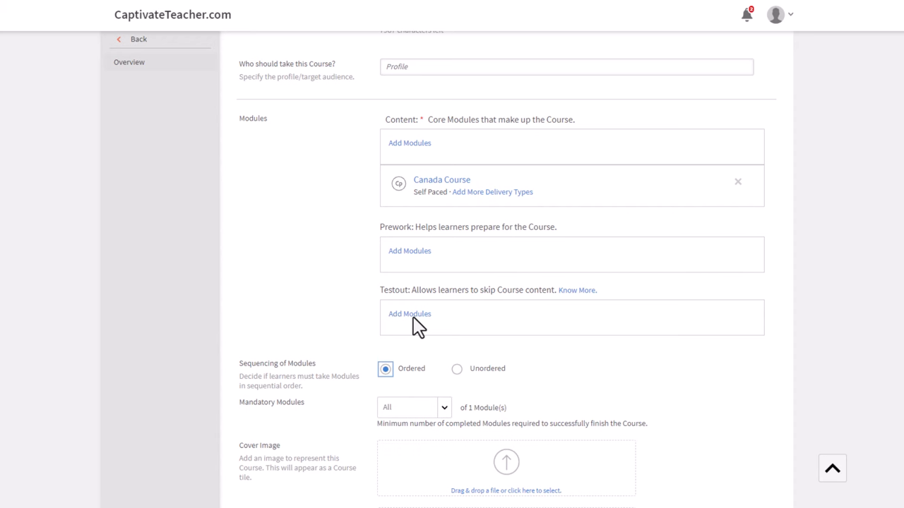
pyautogui.moveTo(421, 144)
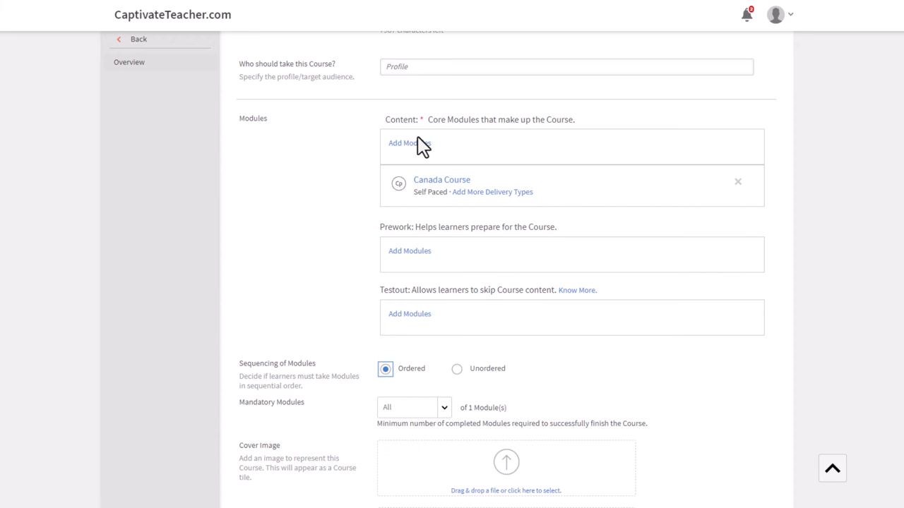
# Step: Add Canada Course Quiz as a second core module and save the course overview
pyautogui.click(414, 142)
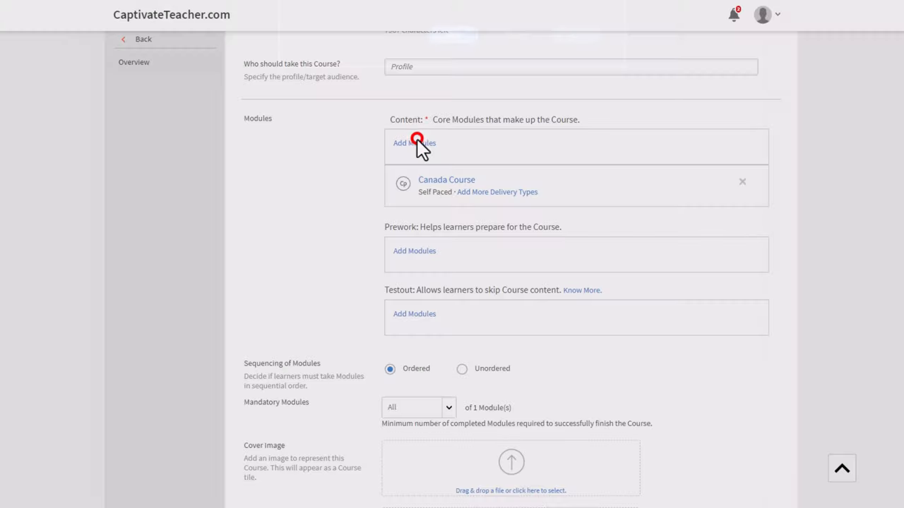
pyautogui.click(415, 142)
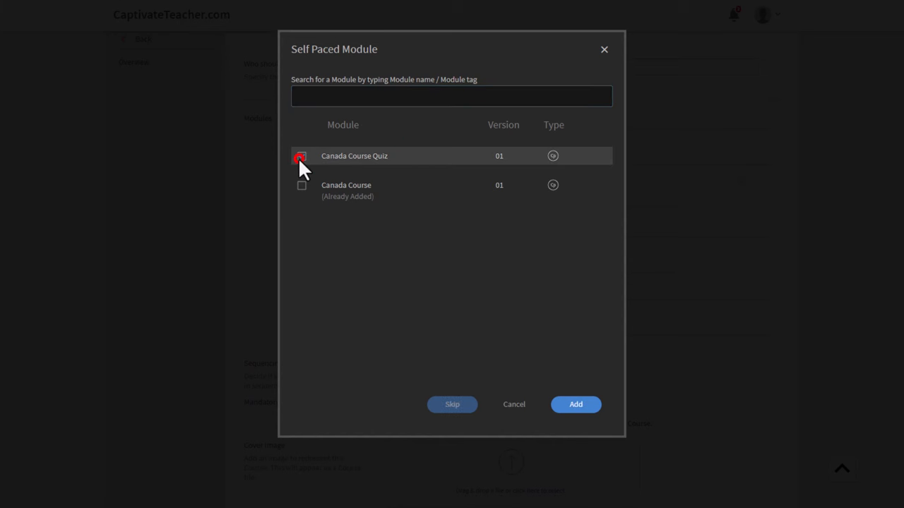
pyautogui.click(576, 404)
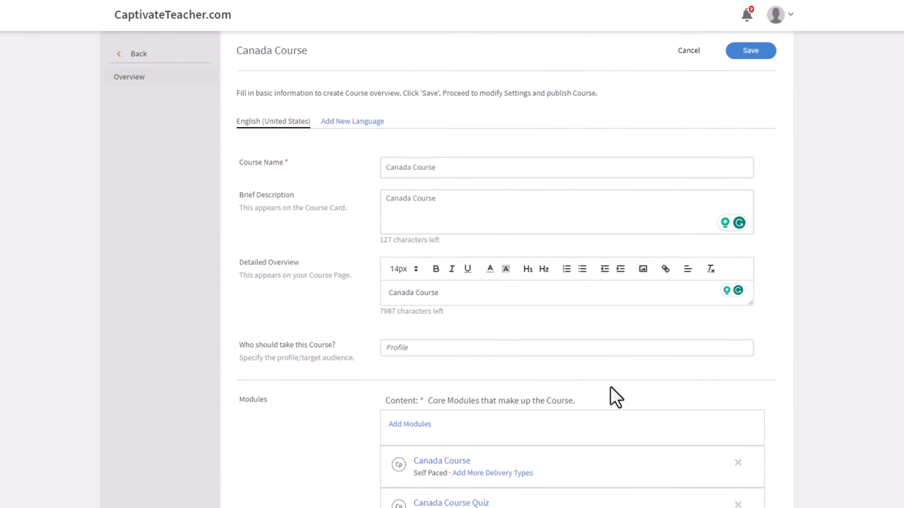
pyautogui.click(750, 50)
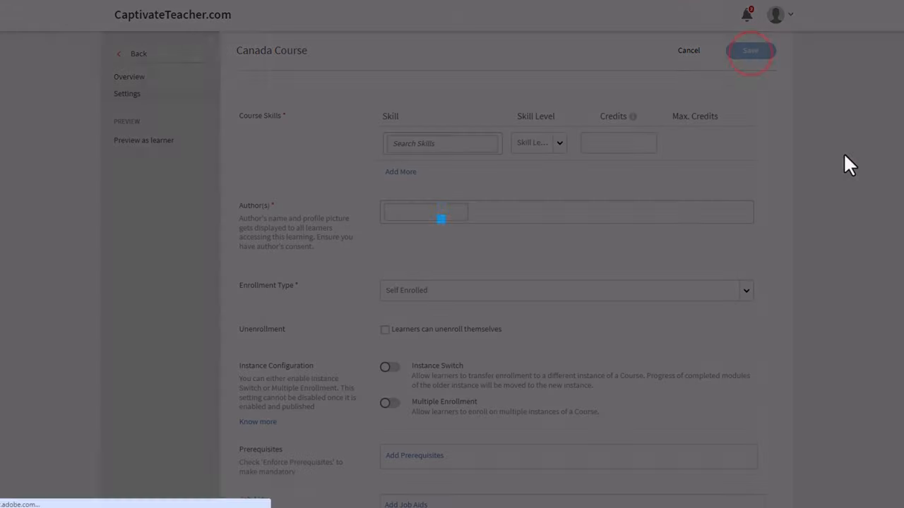
# Step: Assign the General skill at level 1 with max credits to the course
pyautogui.click(441, 144)
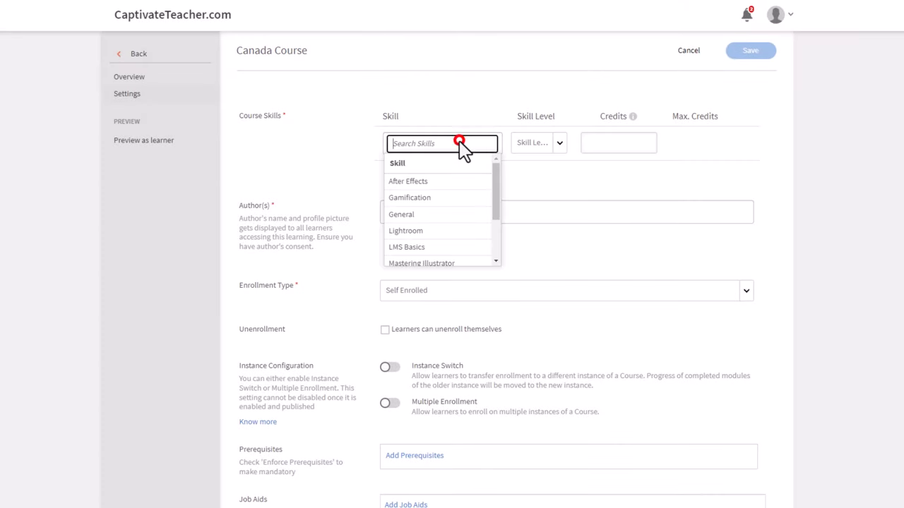
pyautogui.click(401, 214)
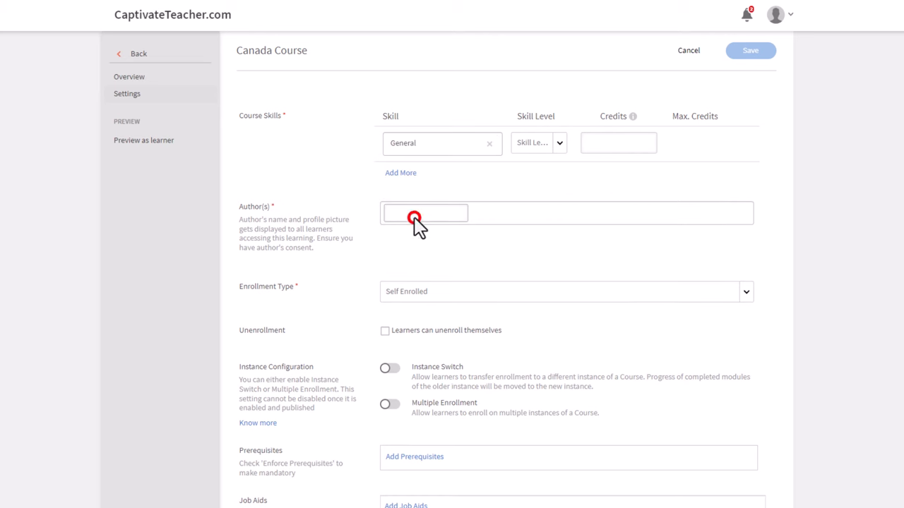
pyautogui.click(539, 143)
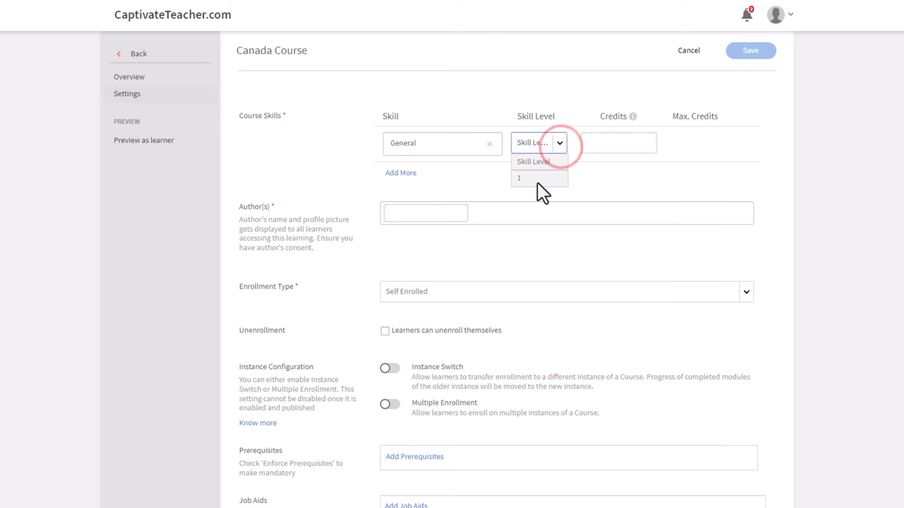
pyautogui.click(519, 178)
pyautogui.write('1')
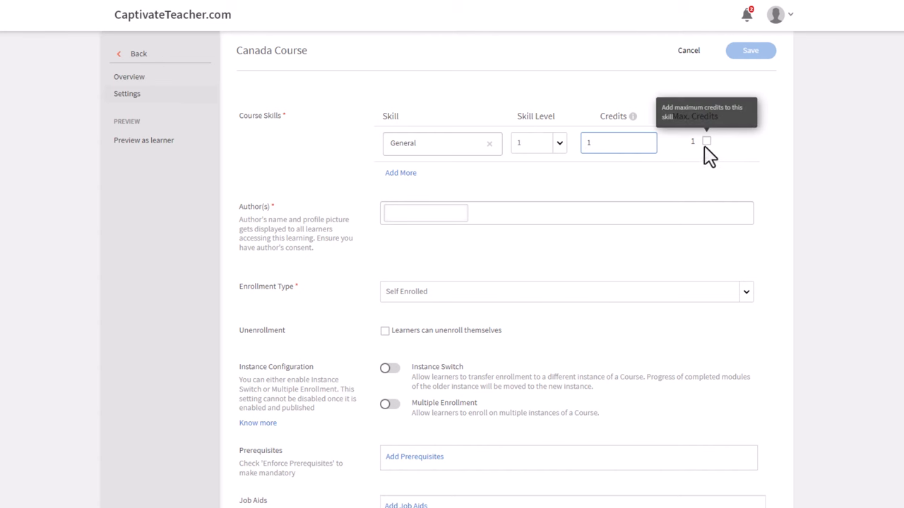
pyautogui.click(706, 141)
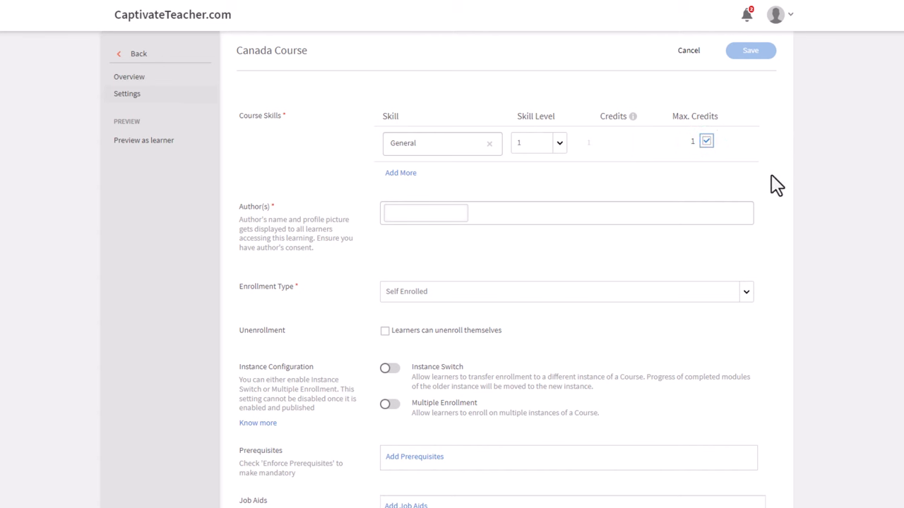
# Step: Add the suggested author to the course and review the player control settings
pyautogui.click(423, 211)
pyautogui.write('Paul')
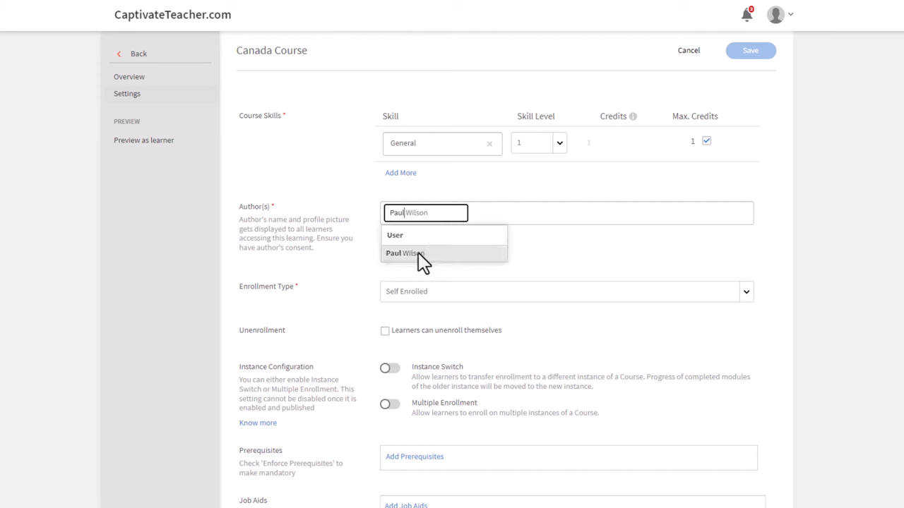
pyautogui.click(404, 253)
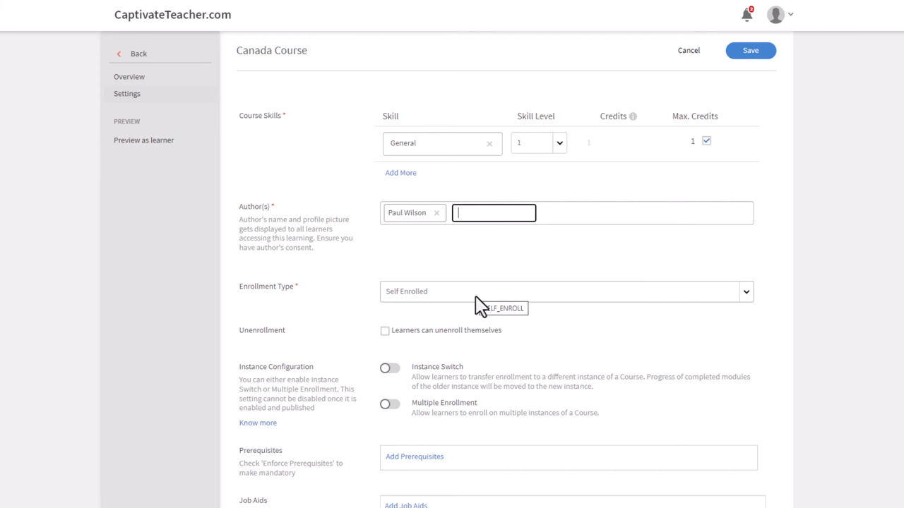
pyautogui.scroll(-3)
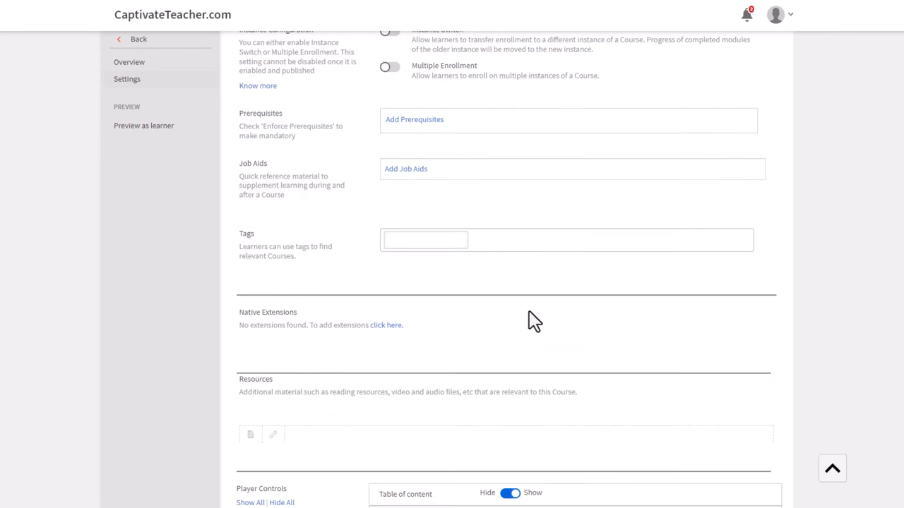
pyautogui.scroll(-3)
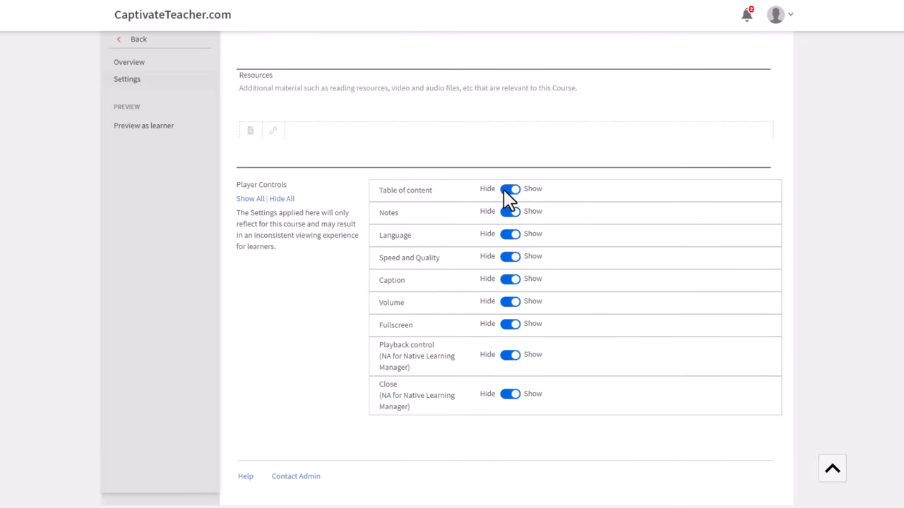
pyautogui.click(510, 189)
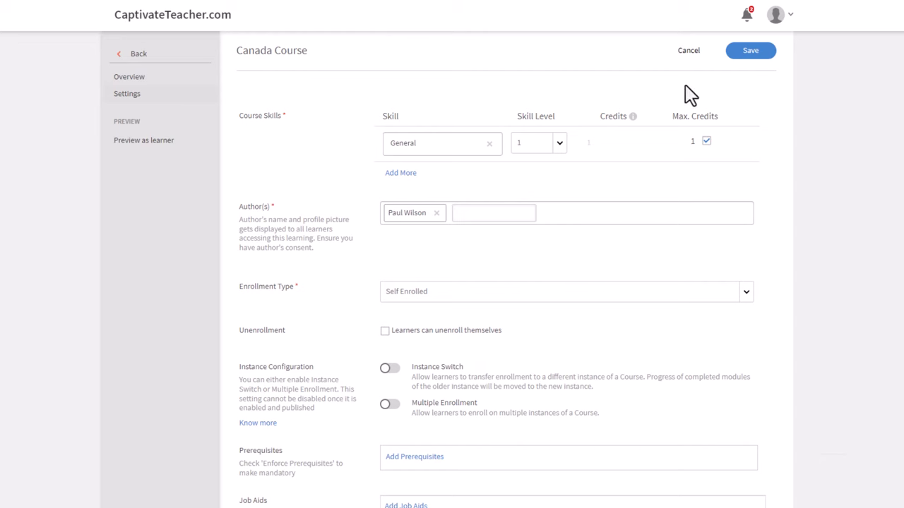
# Step: Save the course settings and publish Canada Course to the Course Catalog
pyautogui.click(750, 50)
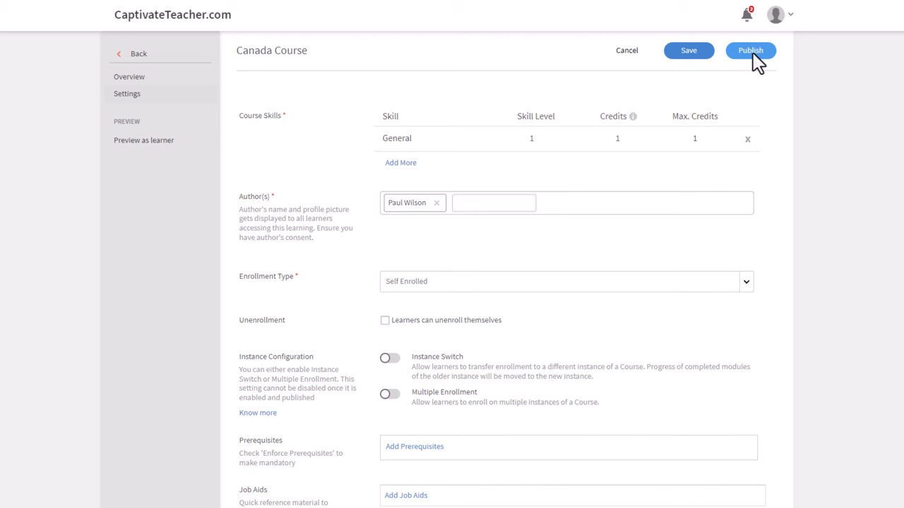
pyautogui.click(749, 51)
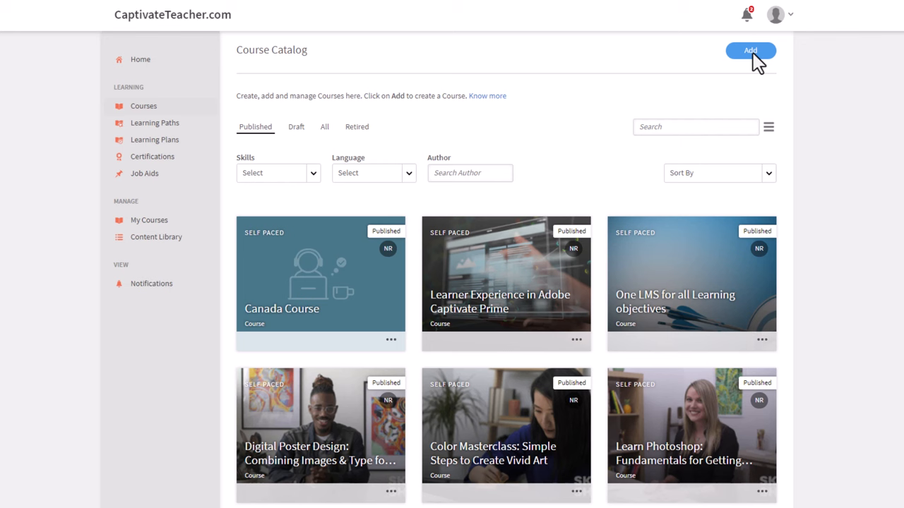
pyautogui.moveTo(305, 292)
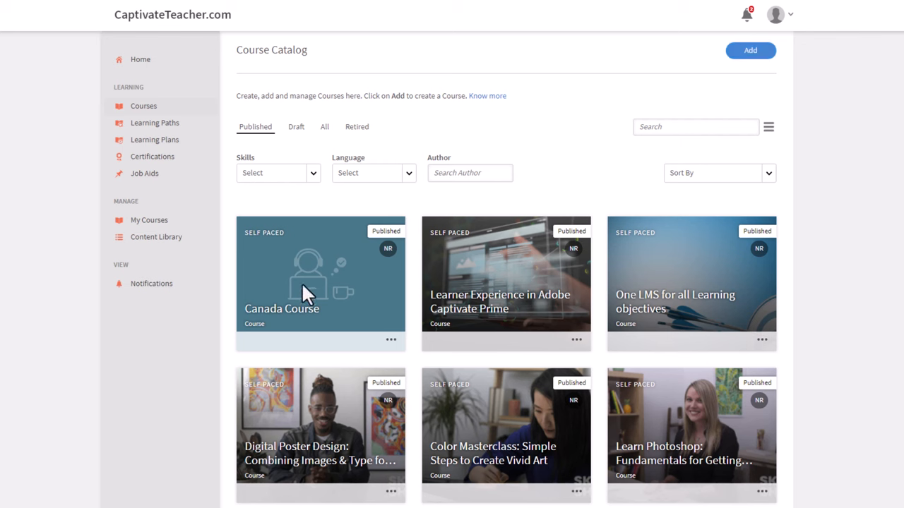
pyautogui.click(776, 14)
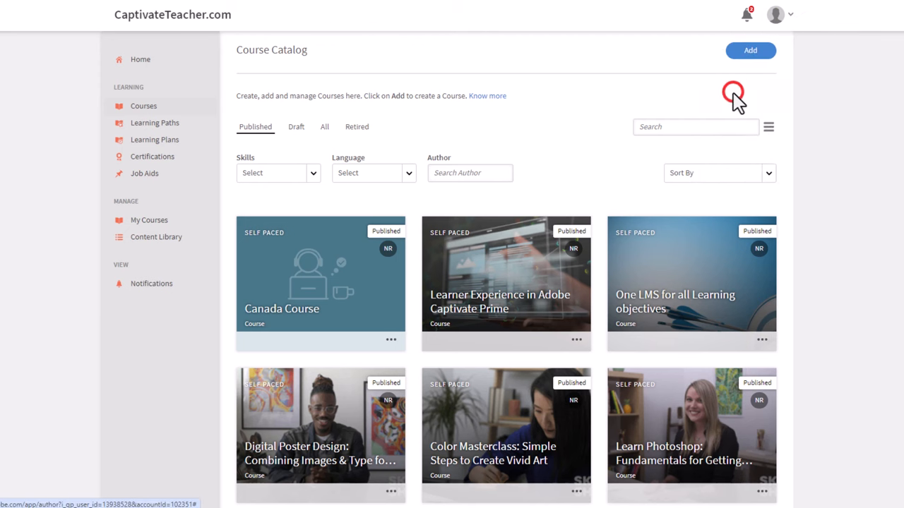
# Step: Switch to the learner view and search My Learning for 'canada course'
pyautogui.click(140, 59)
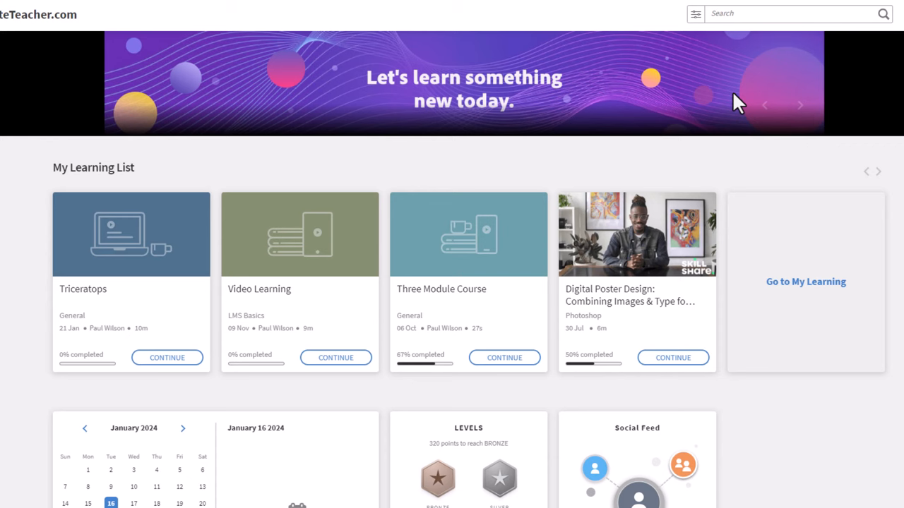
pyautogui.click(805, 282)
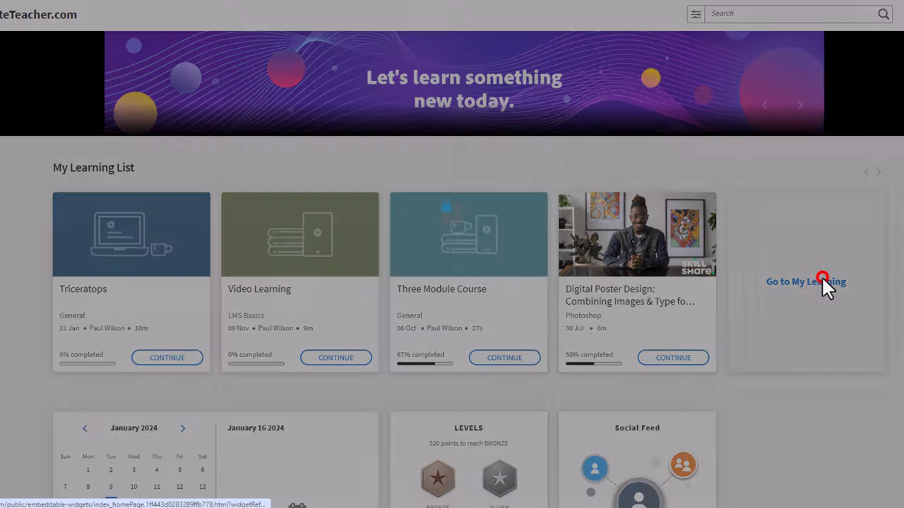
pyautogui.click(805, 281)
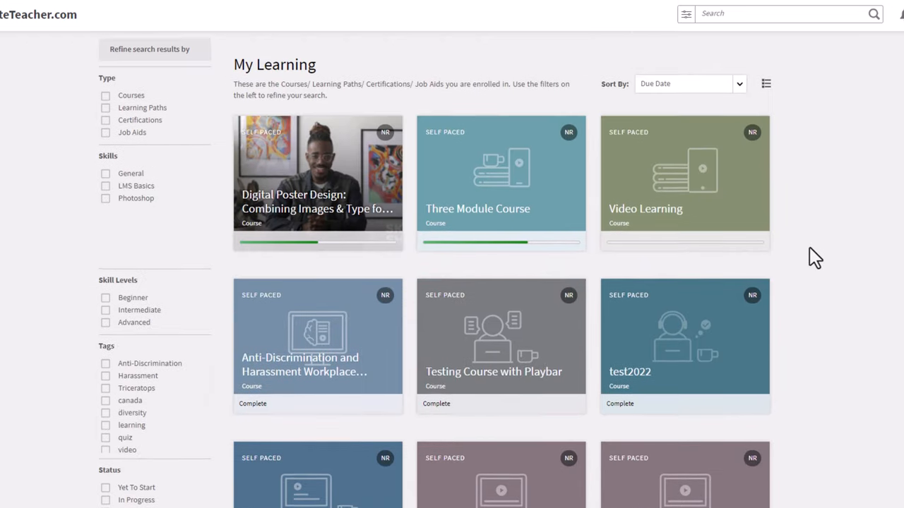
pyautogui.click(776, 14)
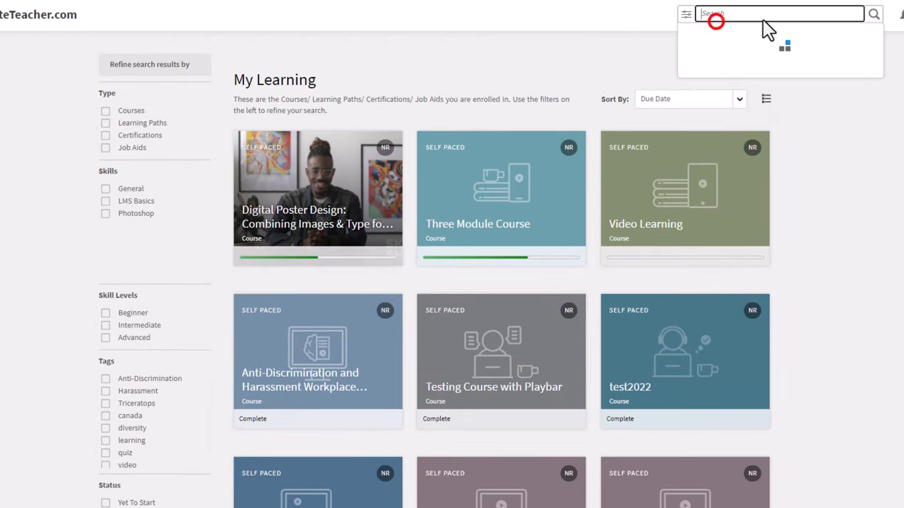
pyautogui.write('canada course')
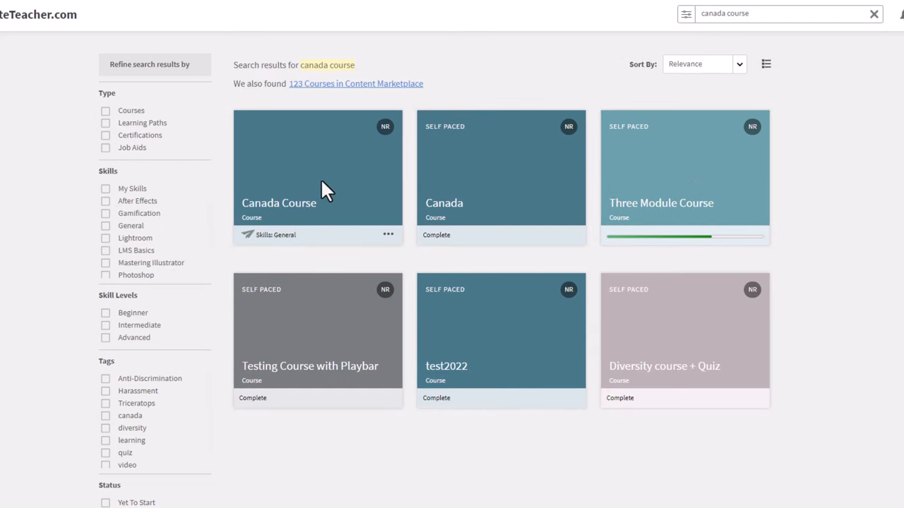
pyautogui.moveTo(318, 205)
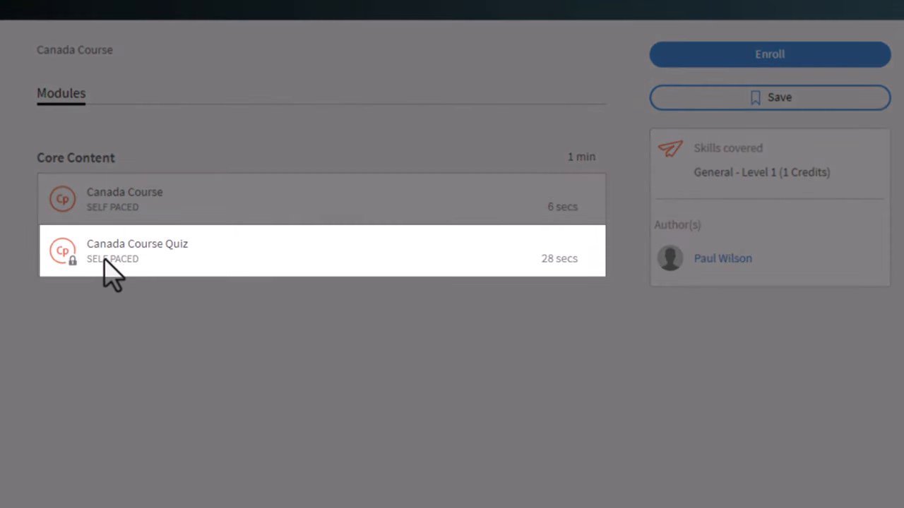
pyautogui.moveTo(96, 211)
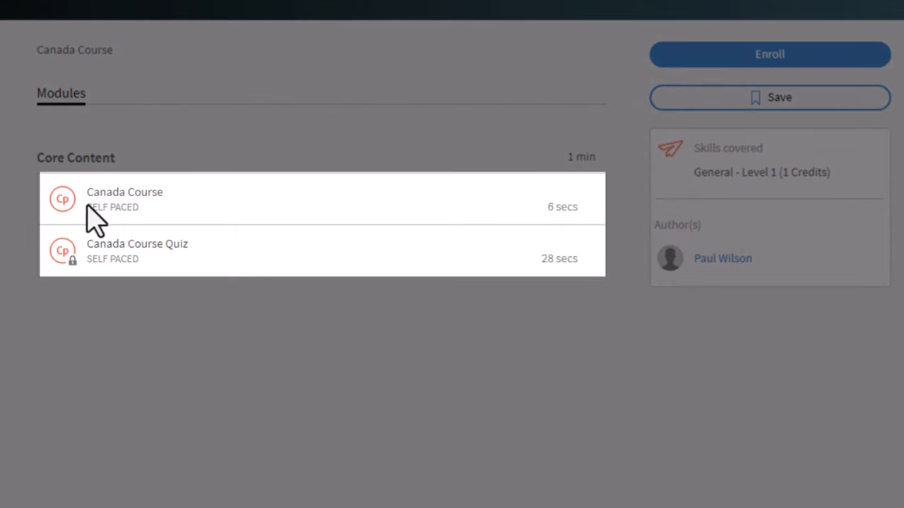
pyautogui.moveTo(299, 459)
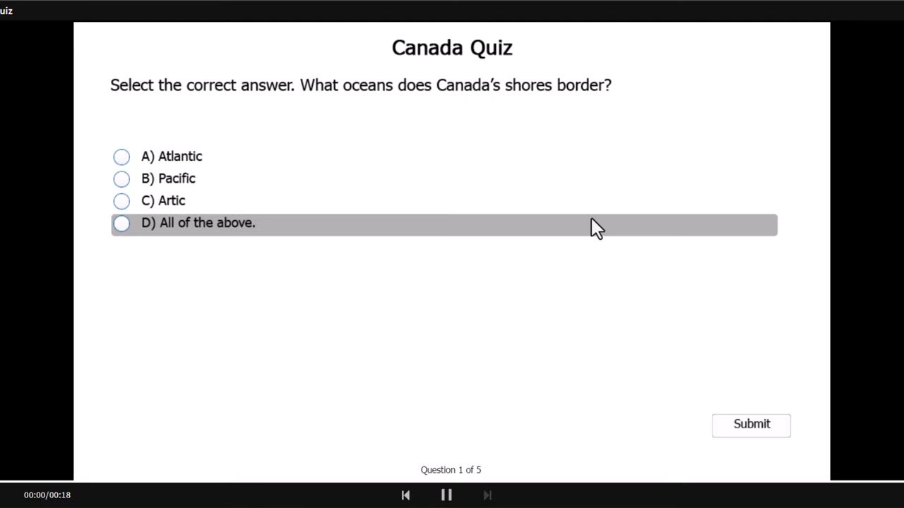
# Step: Answer and submit the remaining quiz questions, failing 10/50, and return to the course page
pyautogui.click(121, 155)
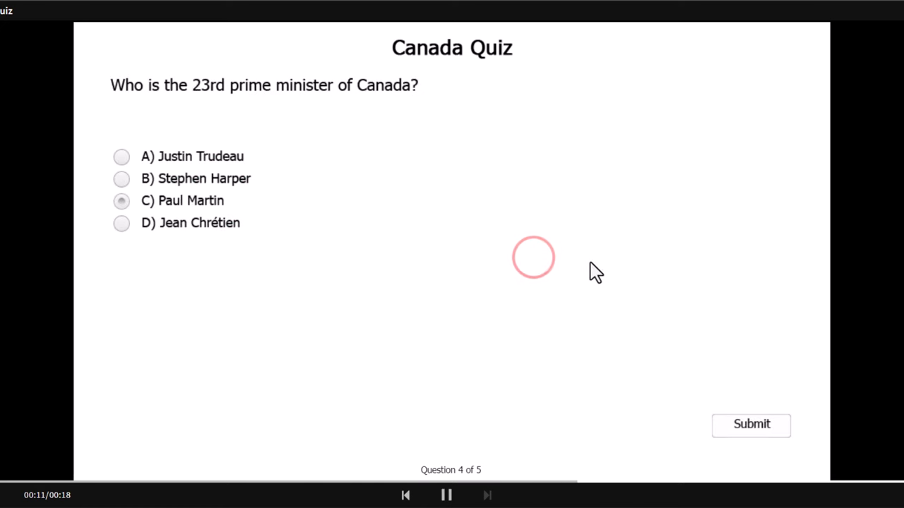
pyautogui.click(751, 423)
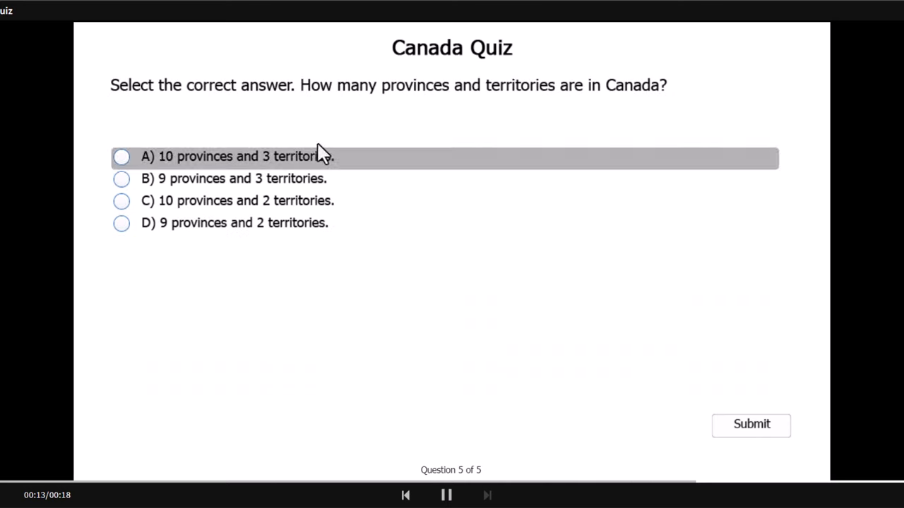
pyautogui.click(121, 223)
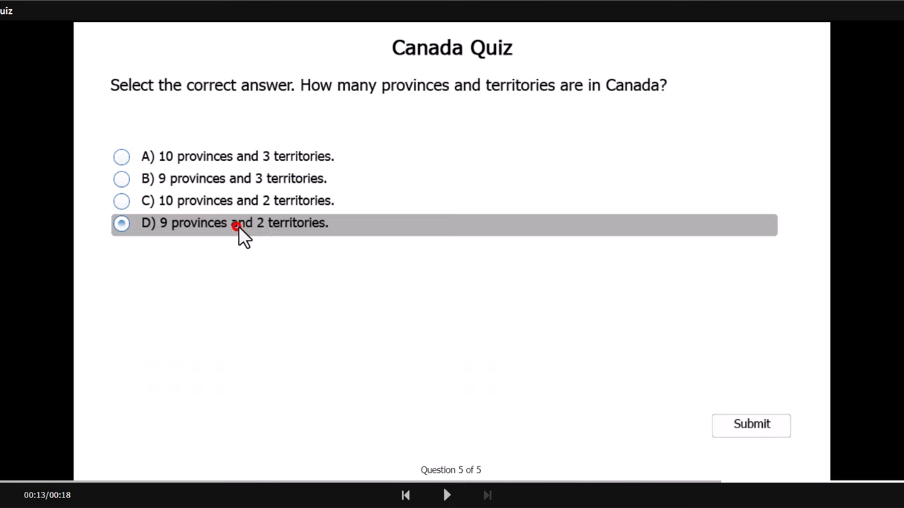
pyautogui.click(751, 424)
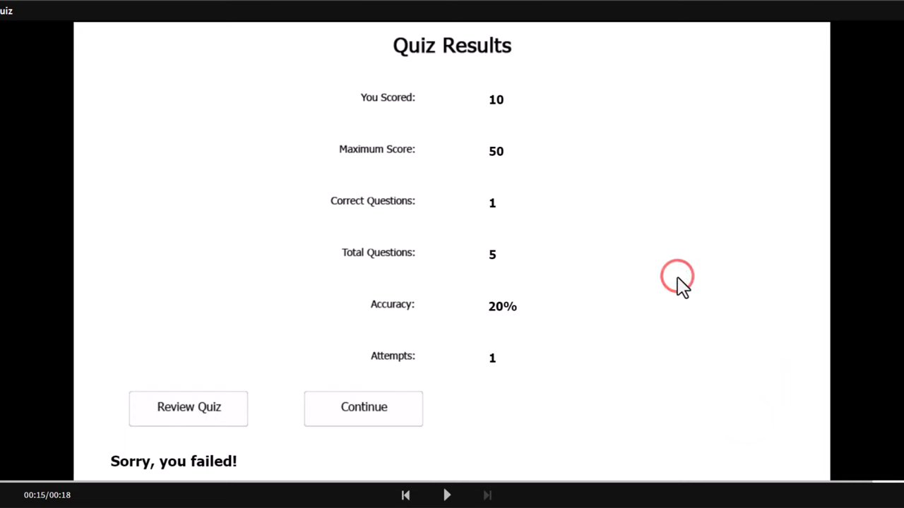
pyautogui.click(363, 408)
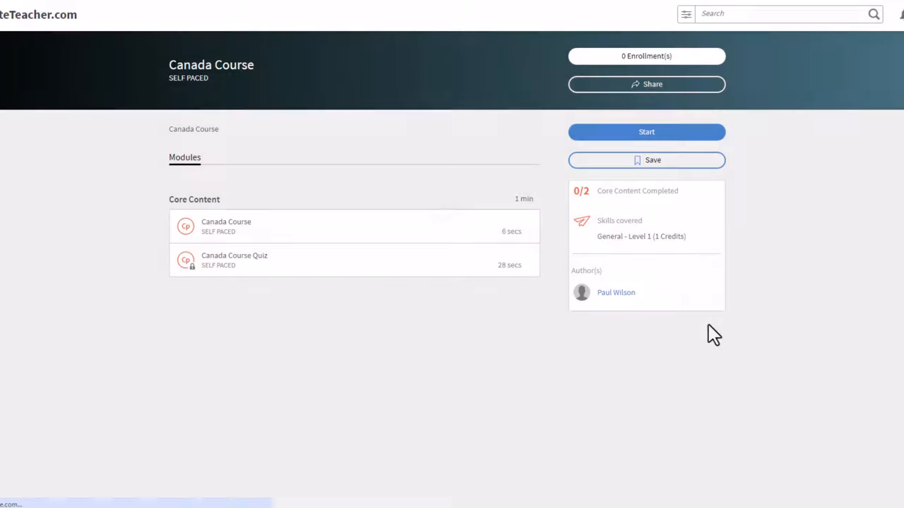
# Step: Reopen the Canada Course Quiz module from the course page to retake it
pyautogui.click(647, 132)
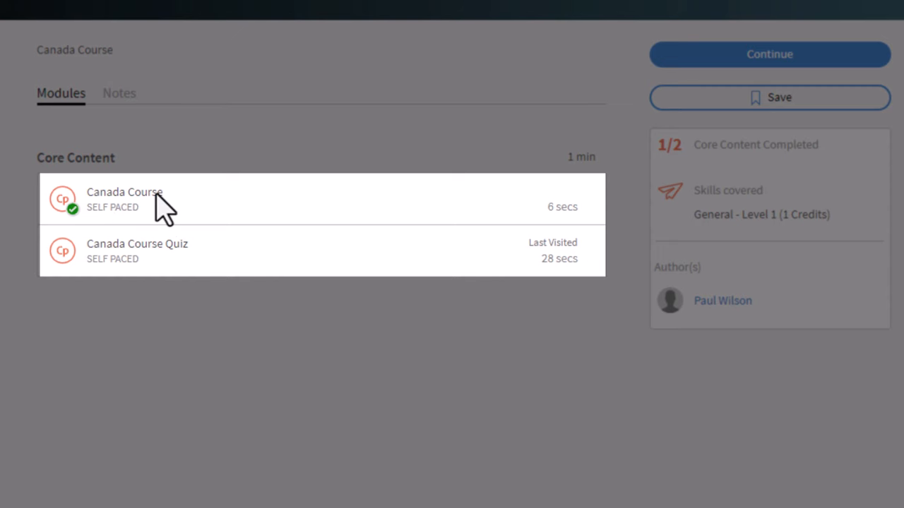
pyautogui.moveTo(163, 205)
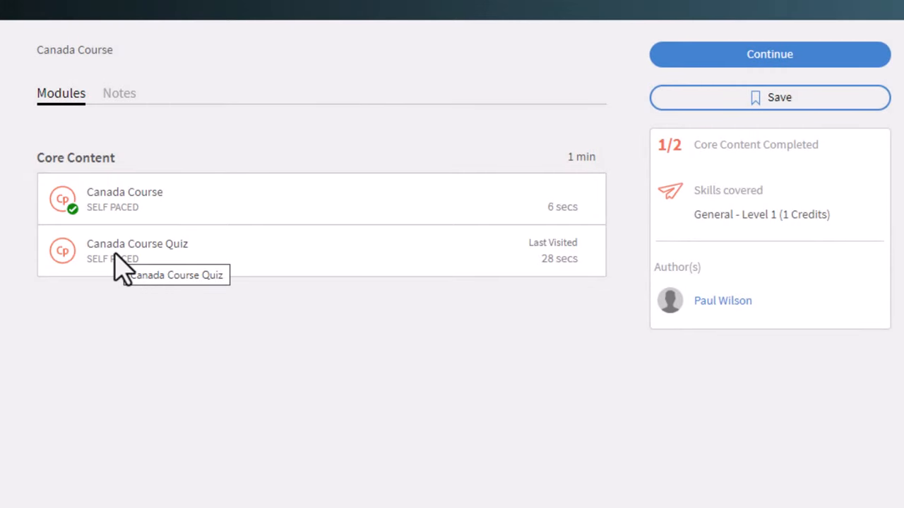
pyautogui.moveTo(480, 388)
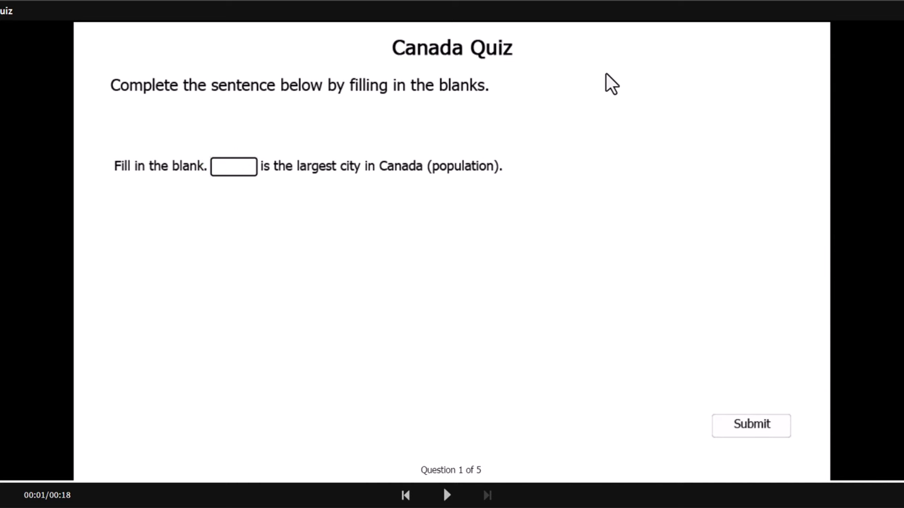
# Step: Answer 'Toronto' as largest city and tick all five Canadian national parks, submitting each
pyautogui.write('Toronto')
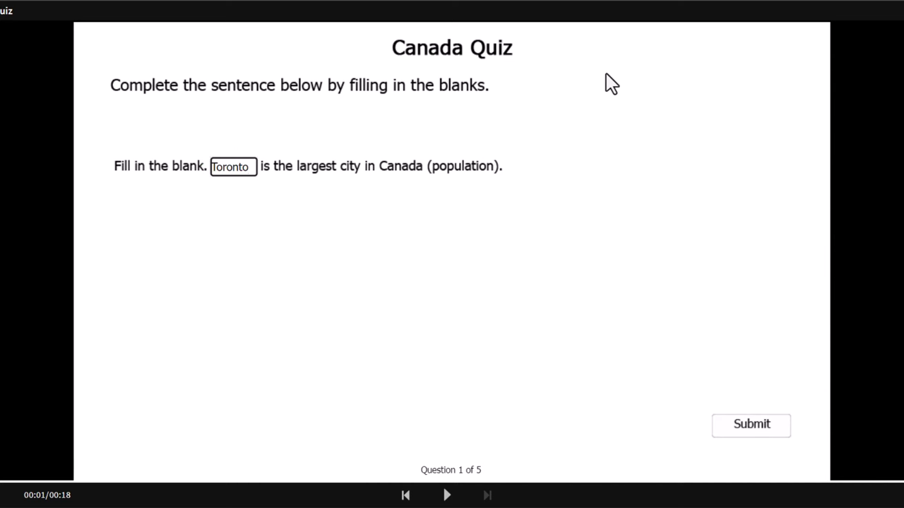
pyautogui.click(751, 424)
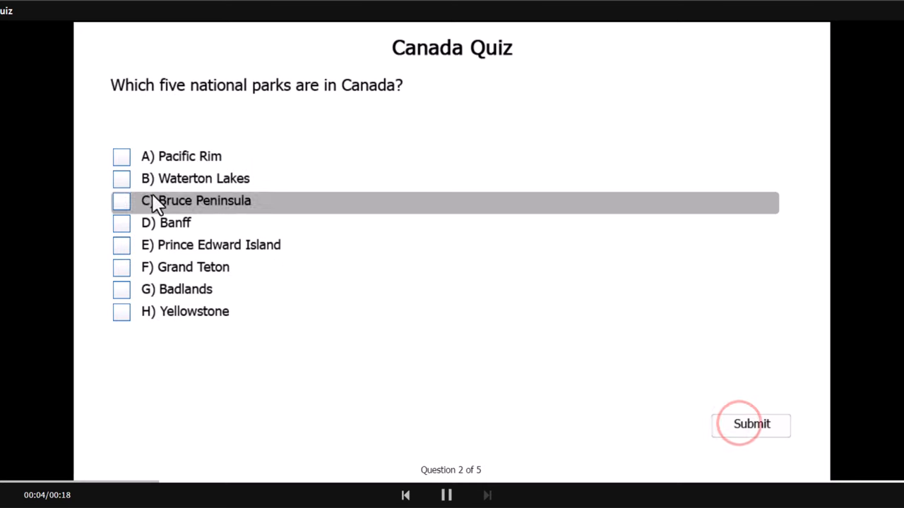
pyautogui.click(121, 178)
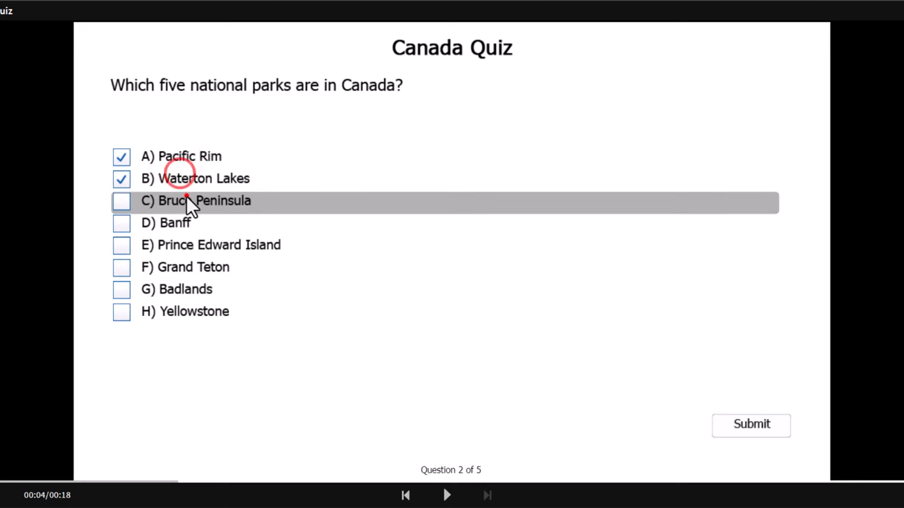
pyautogui.click(122, 200)
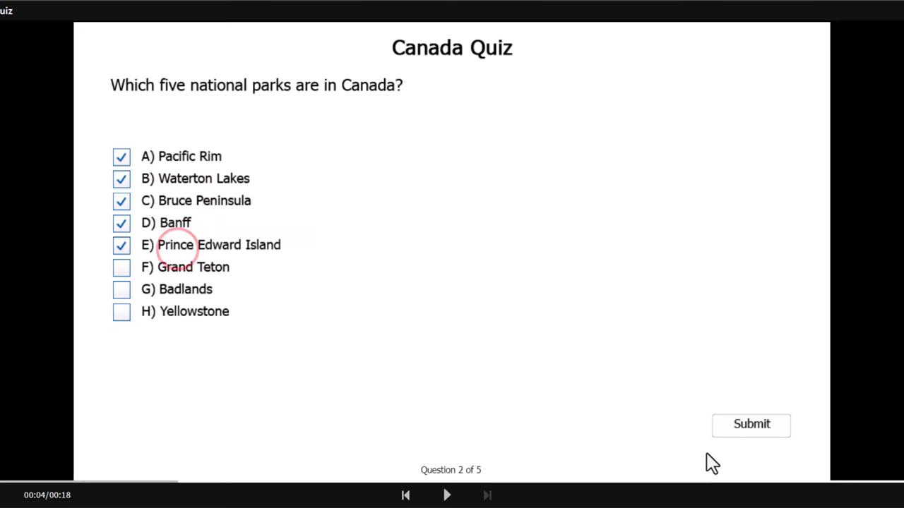
pyautogui.click(446, 494)
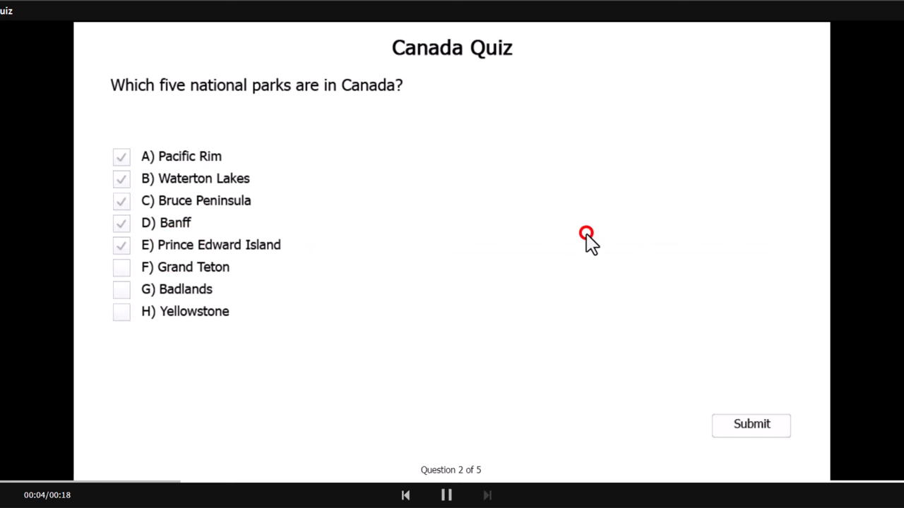
pyautogui.click(751, 423)
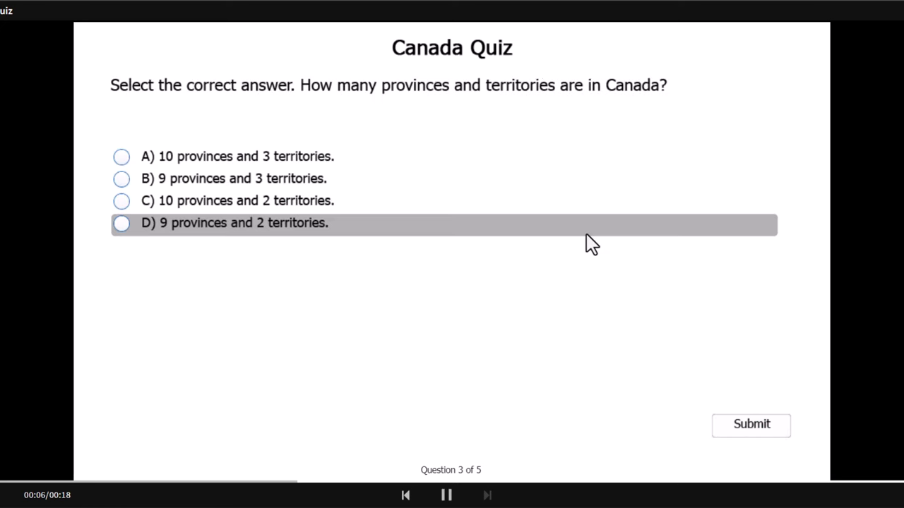
# Step: Answer the provinces question, '18' and 'Ott', pass with 40/50 and return to the course
pyautogui.click(121, 155)
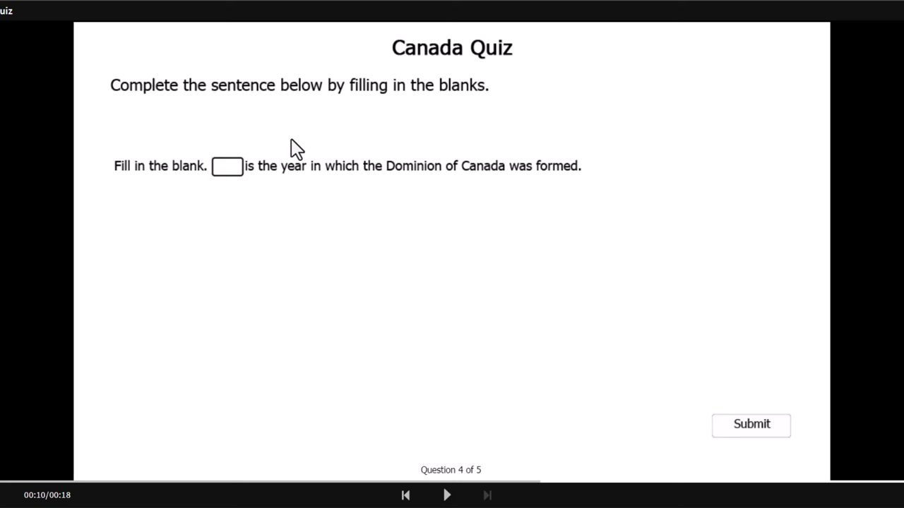
pyautogui.write('18')
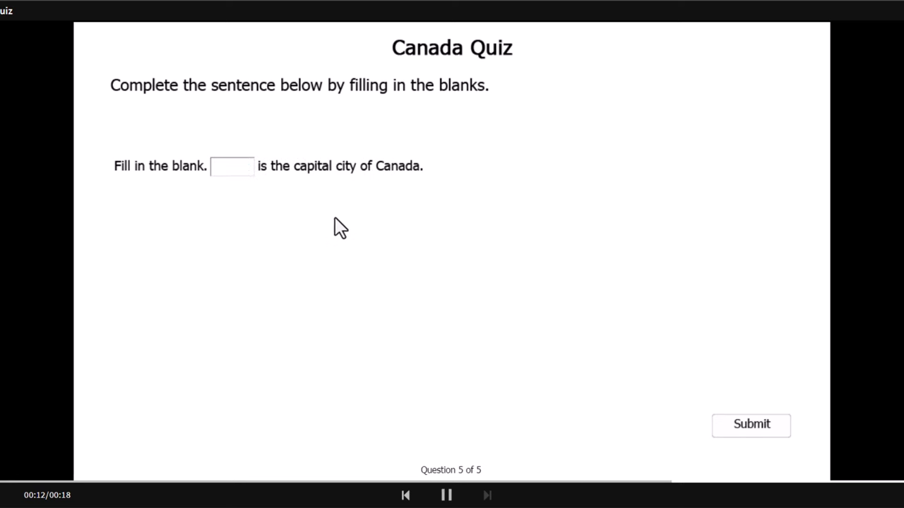
pyautogui.write('Ott')
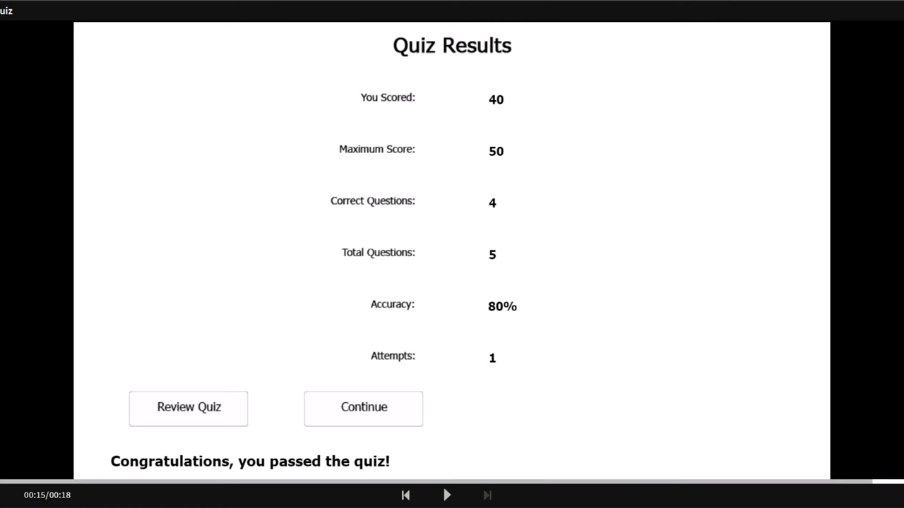
pyautogui.click(363, 408)
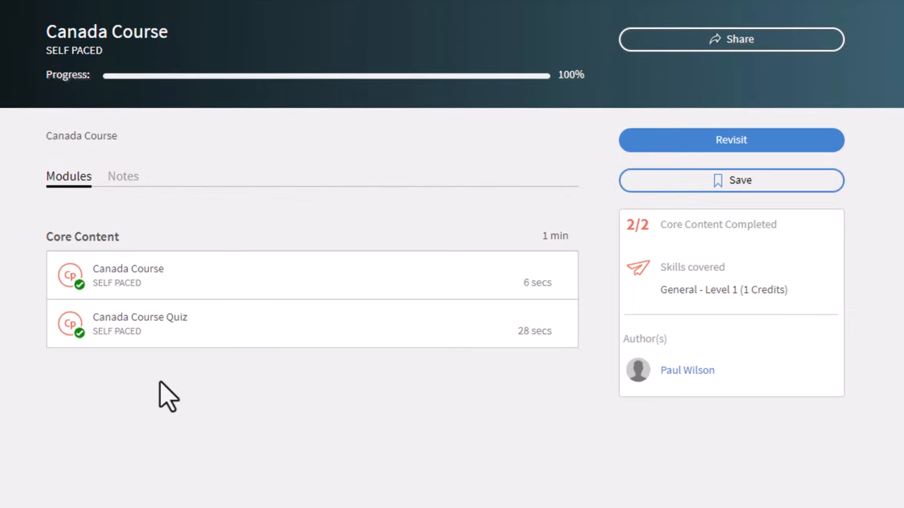
pyautogui.moveTo(700, 242)
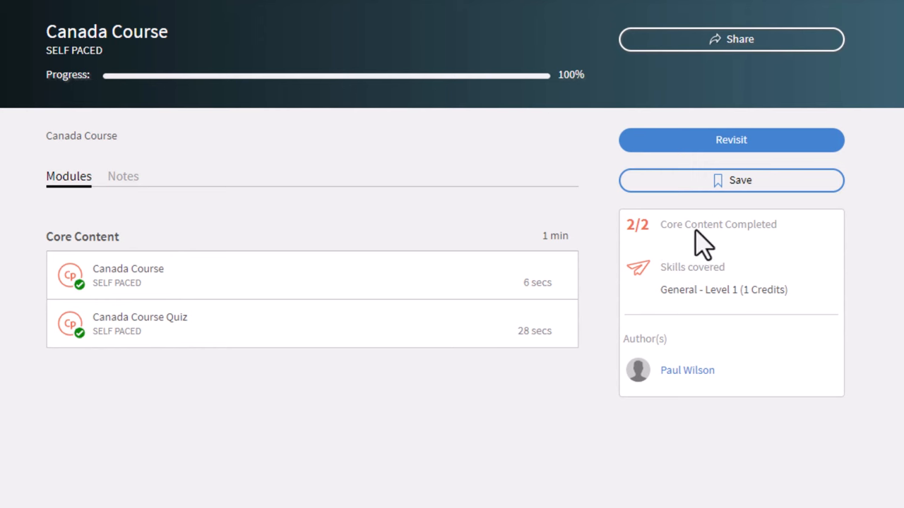
pyautogui.moveTo(766, 242)
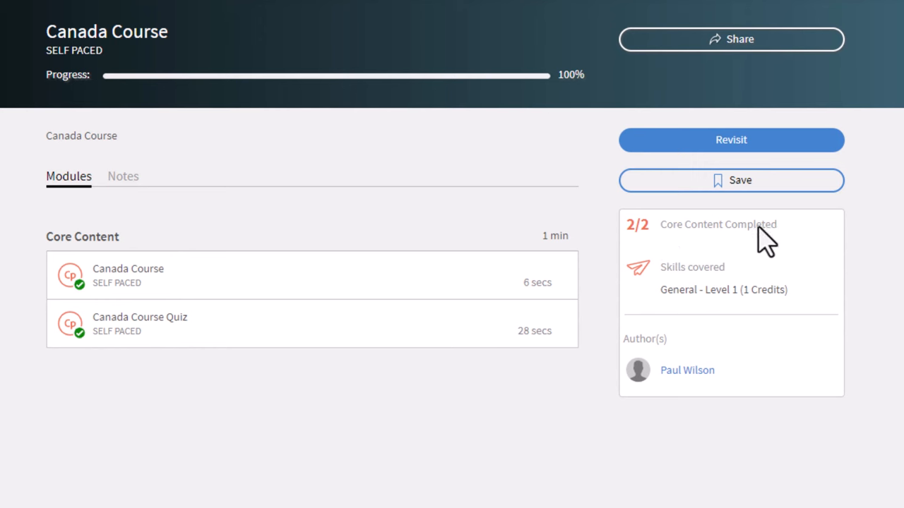